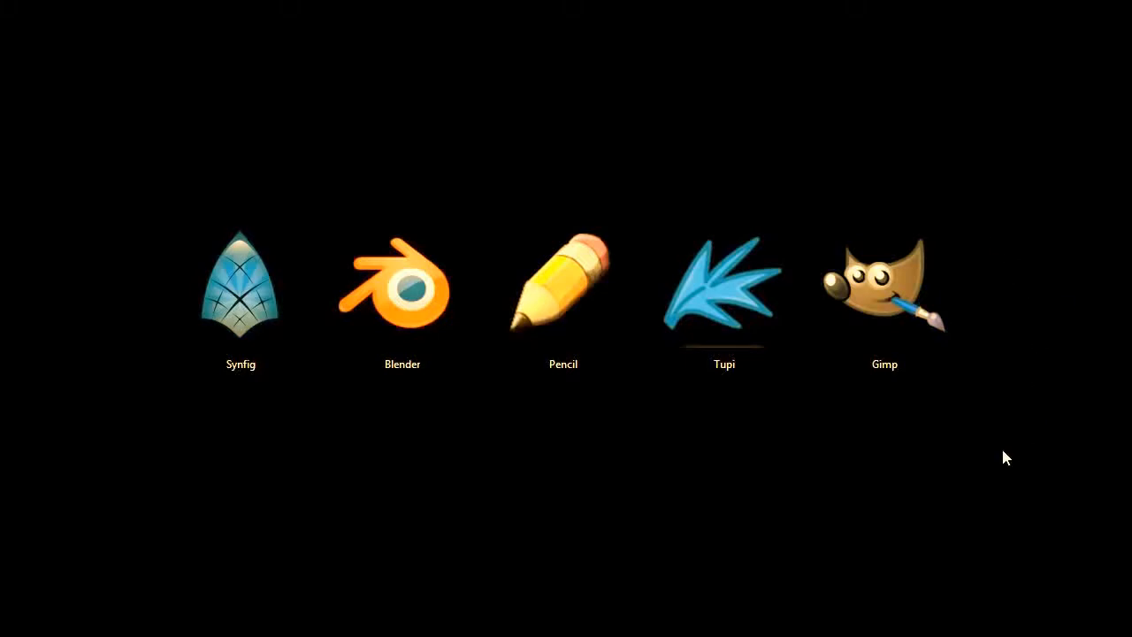
mouse_move(386, 463)
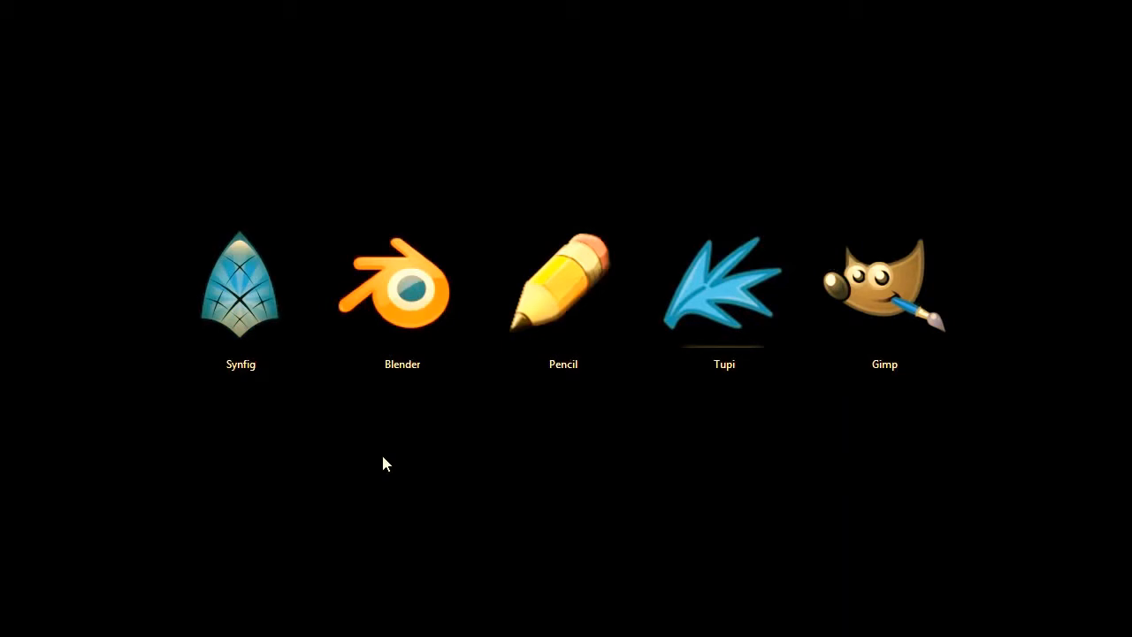
mouse_move(336, 460)
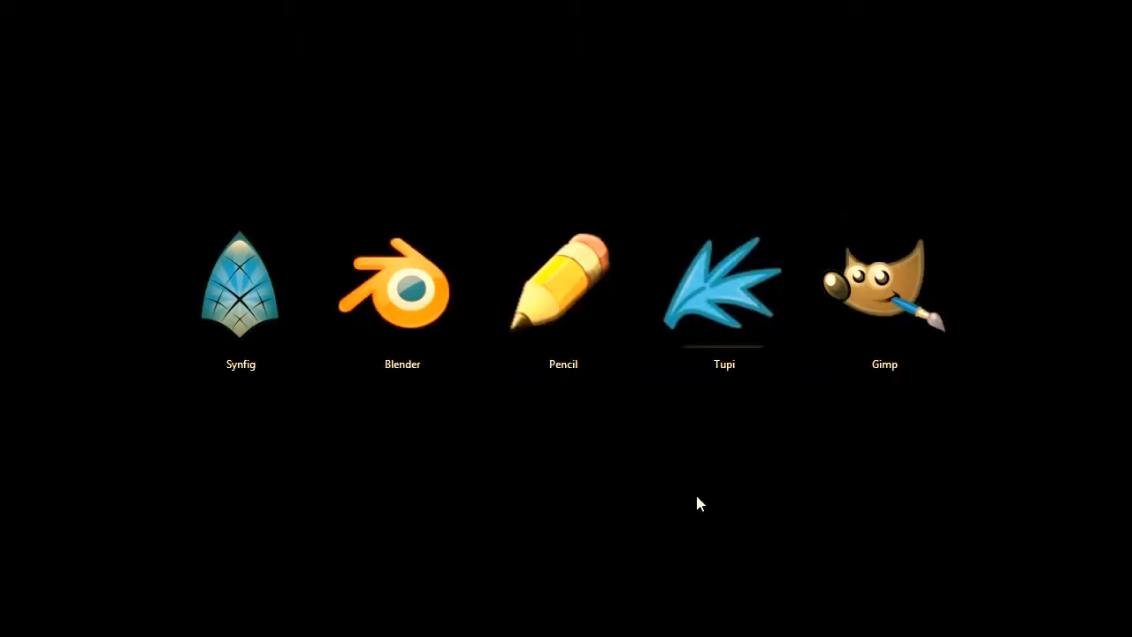
mouse_move(361, 494)
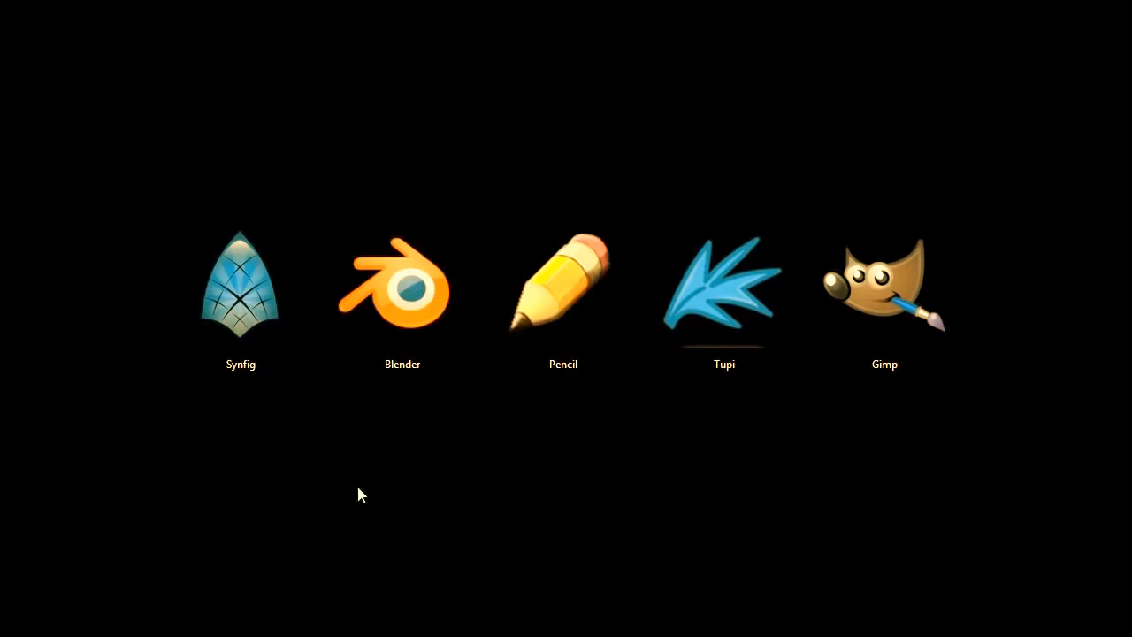
mouse_move(244, 488)
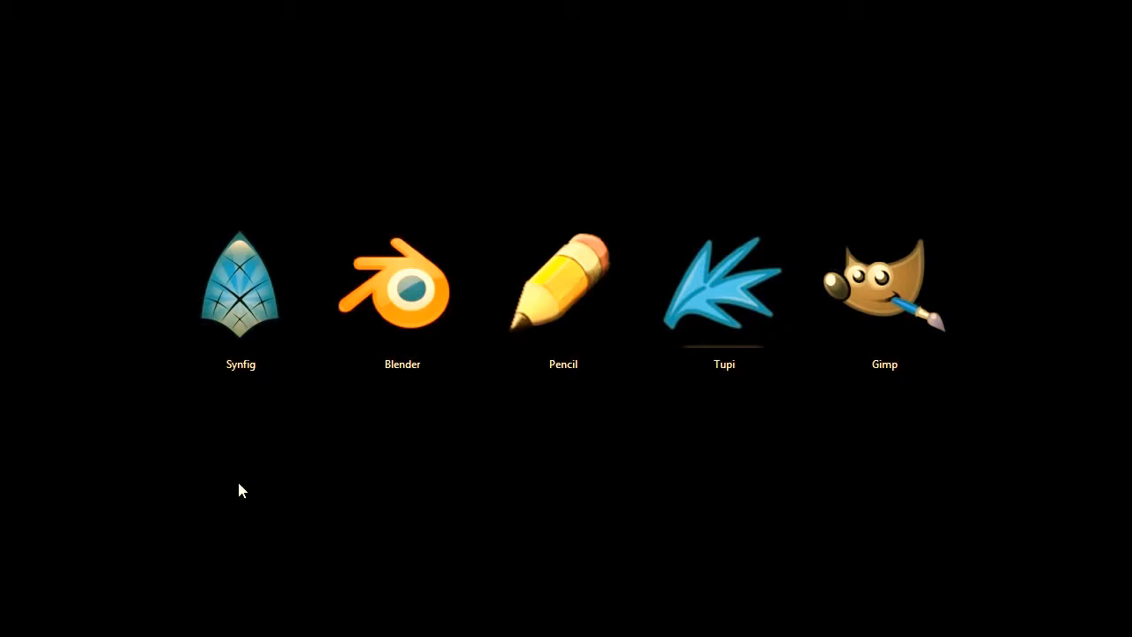
mouse_move(248, 477)
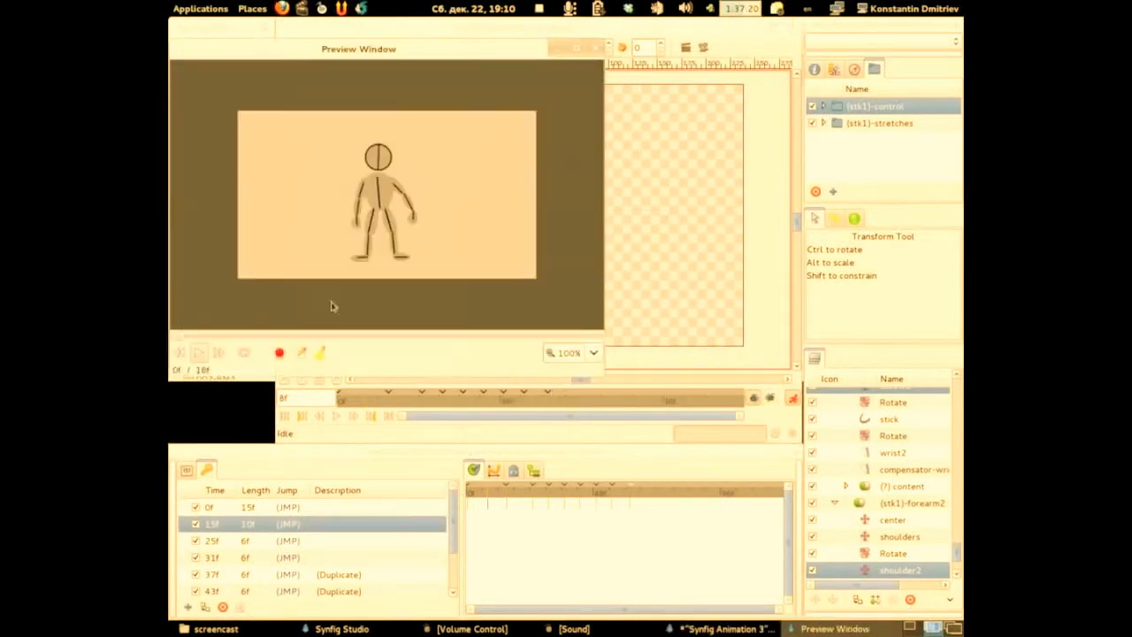
Step: Play back the stick-figure character animation in Synfig's Preview Window
left_click(198, 354)
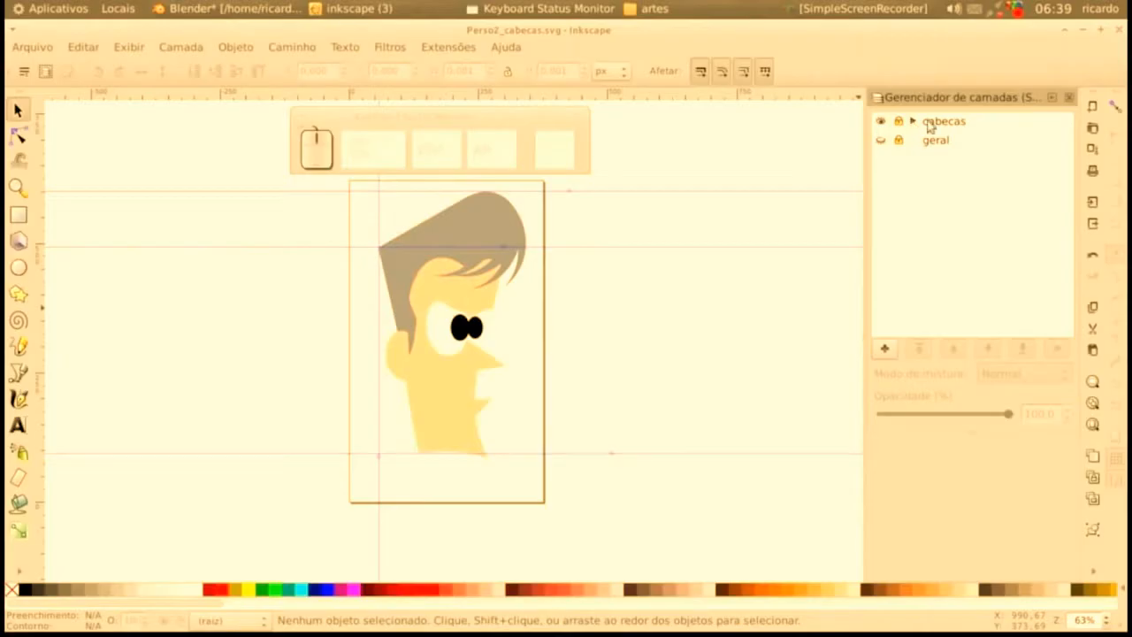
Step: Expand the cabecas group, make cab01 current and toggle a head variant layer's visibility
left_click(913, 120)
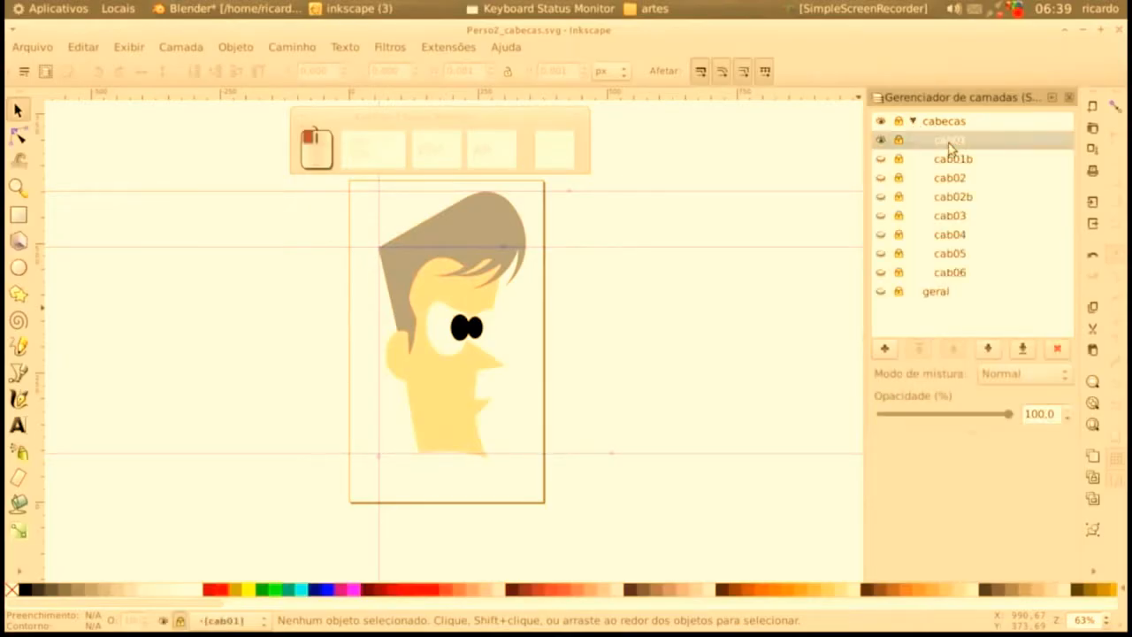
left_click(881, 140)
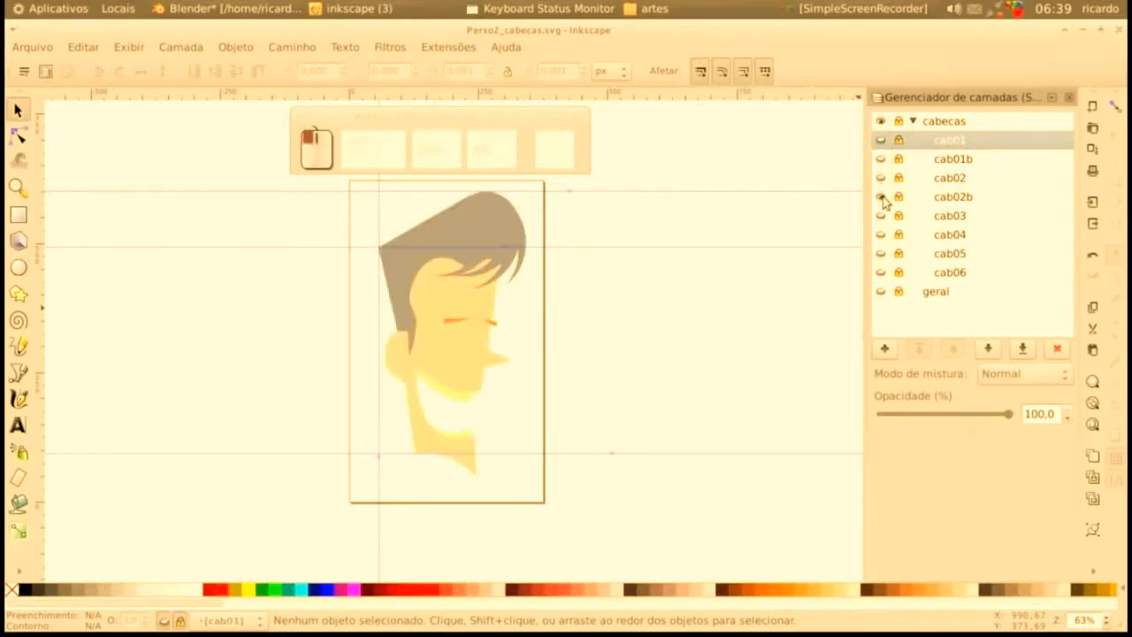
left_click(880, 216)
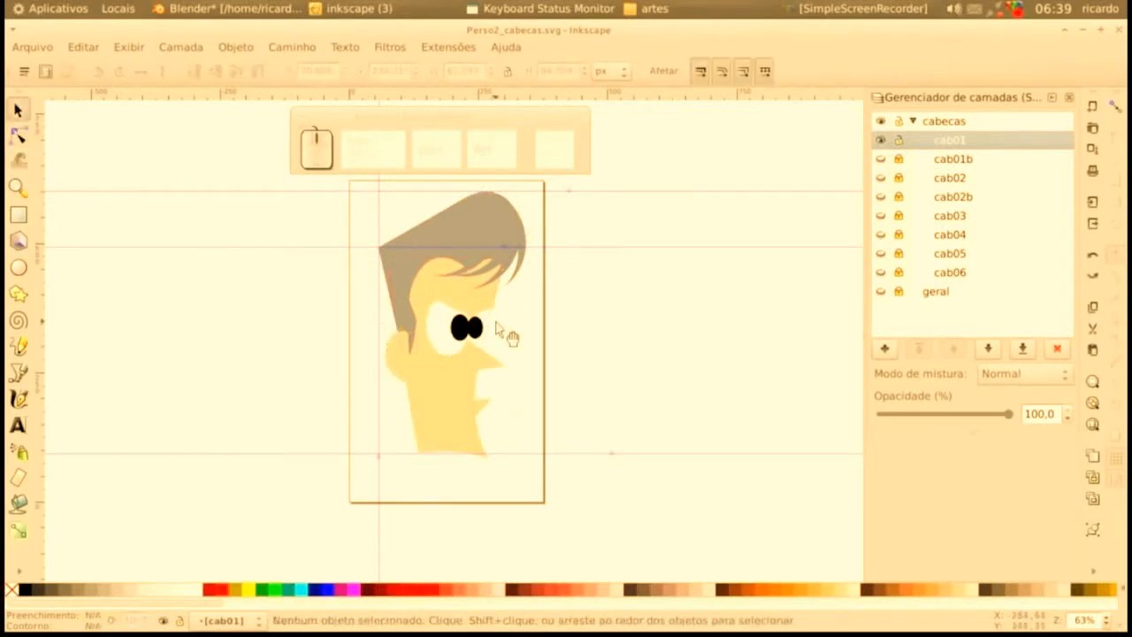
left_click(191, 9)
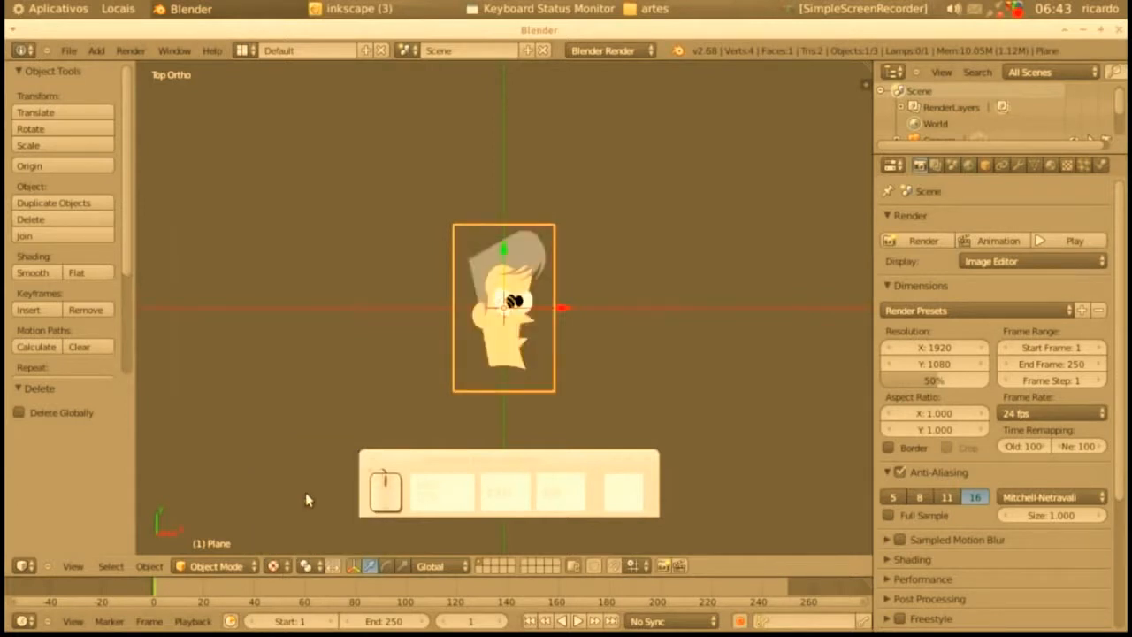
Step: Switch the 3D viewport shading to Texture so the head image shows on the plane
left_click(369, 566)
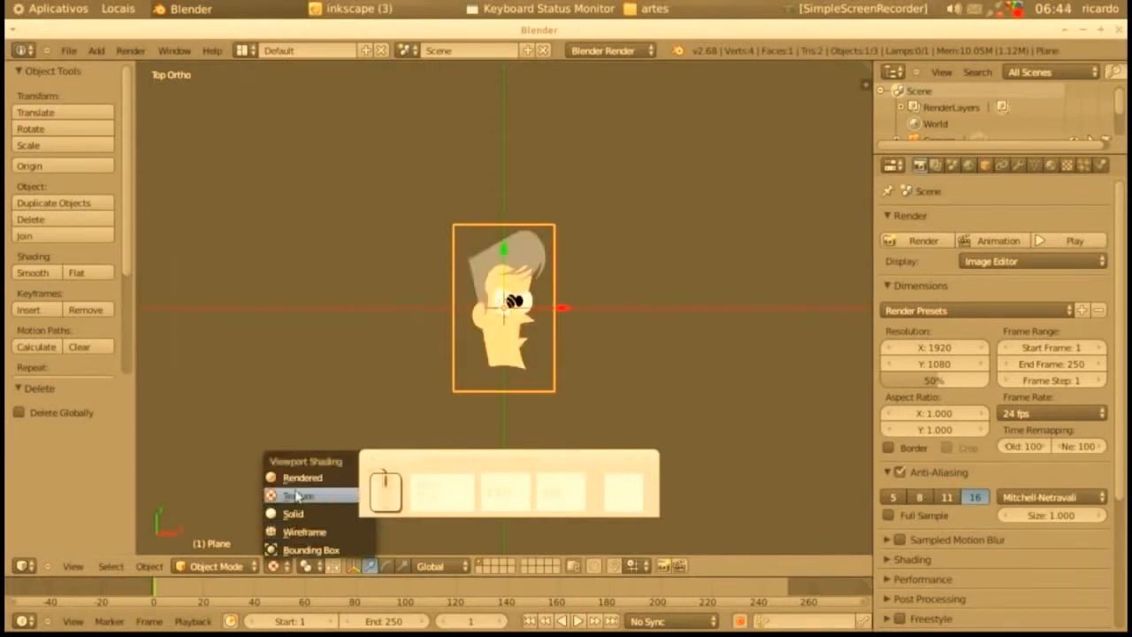
left_click(301, 495)
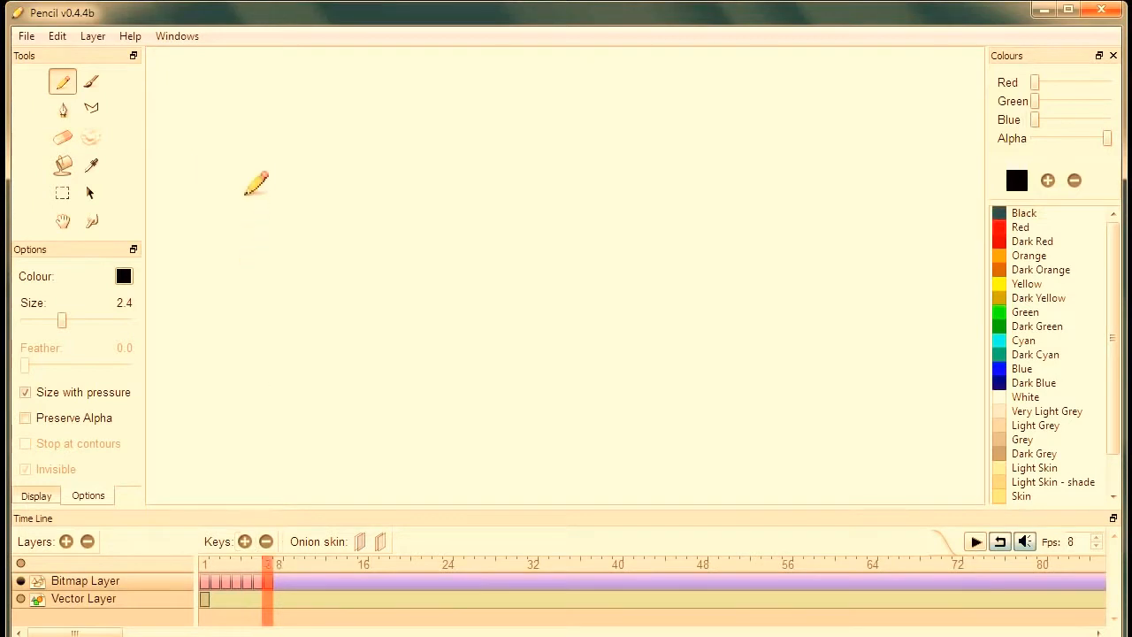
mouse_move(520, 530)
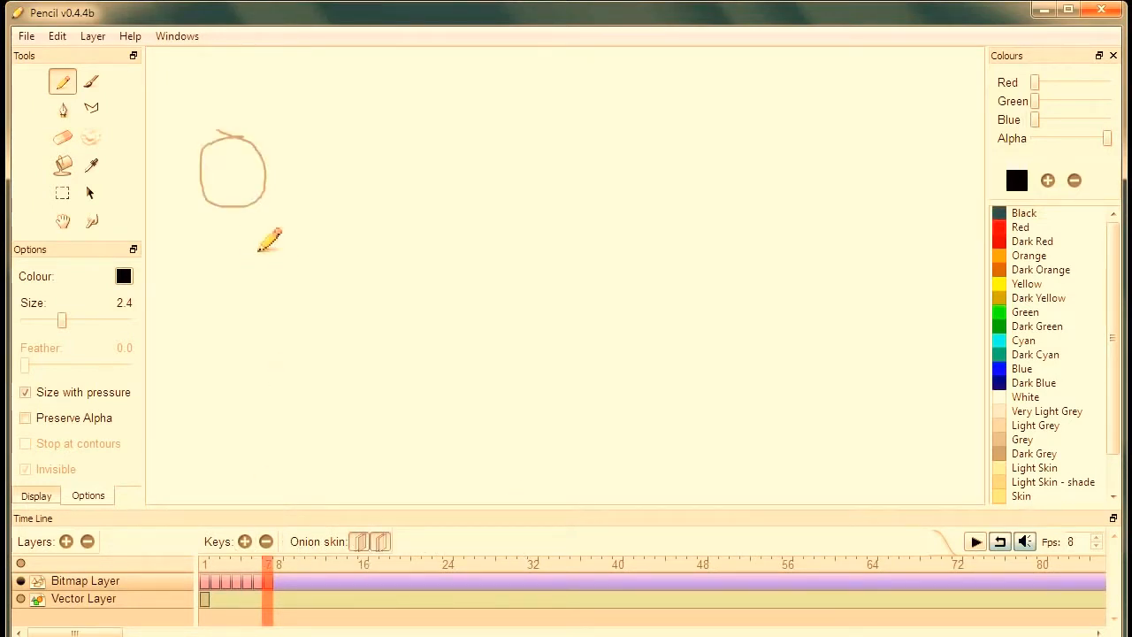
Step: Rewind the hand-drawn circle animation to the first frame and play it
left_click(246, 541)
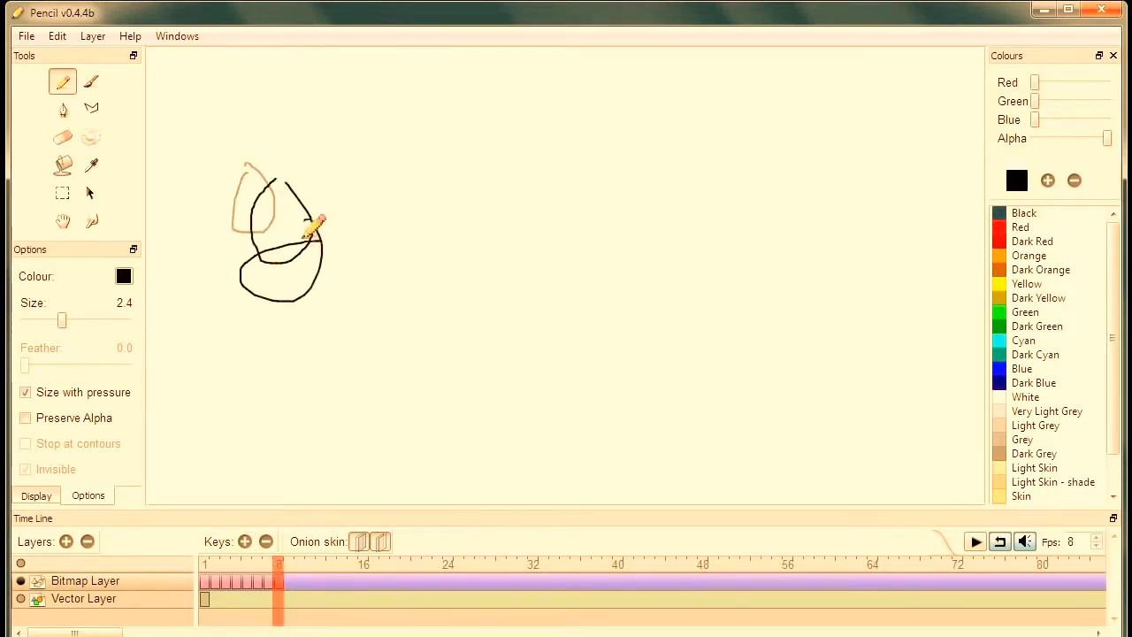
left_click(973, 541)
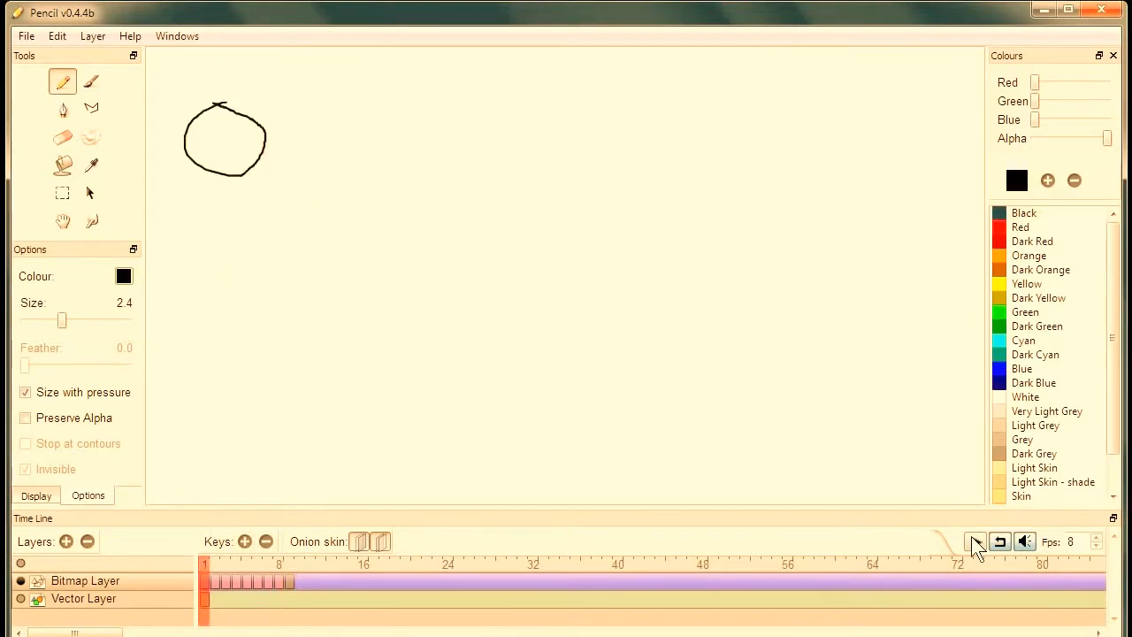
left_click(973, 541)
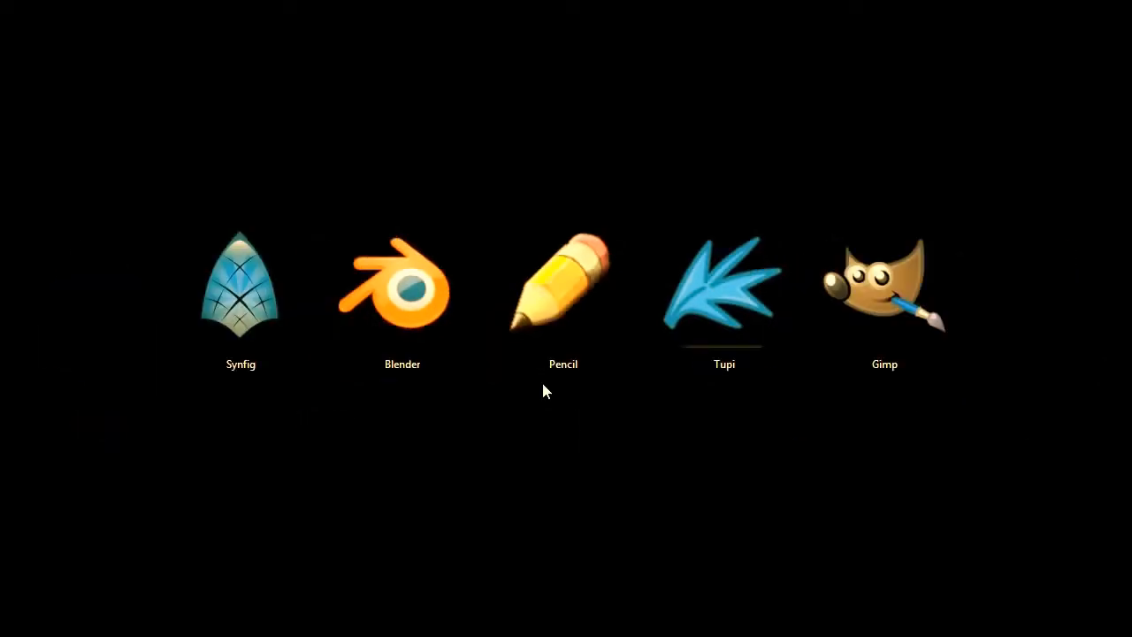
mouse_move(768, 467)
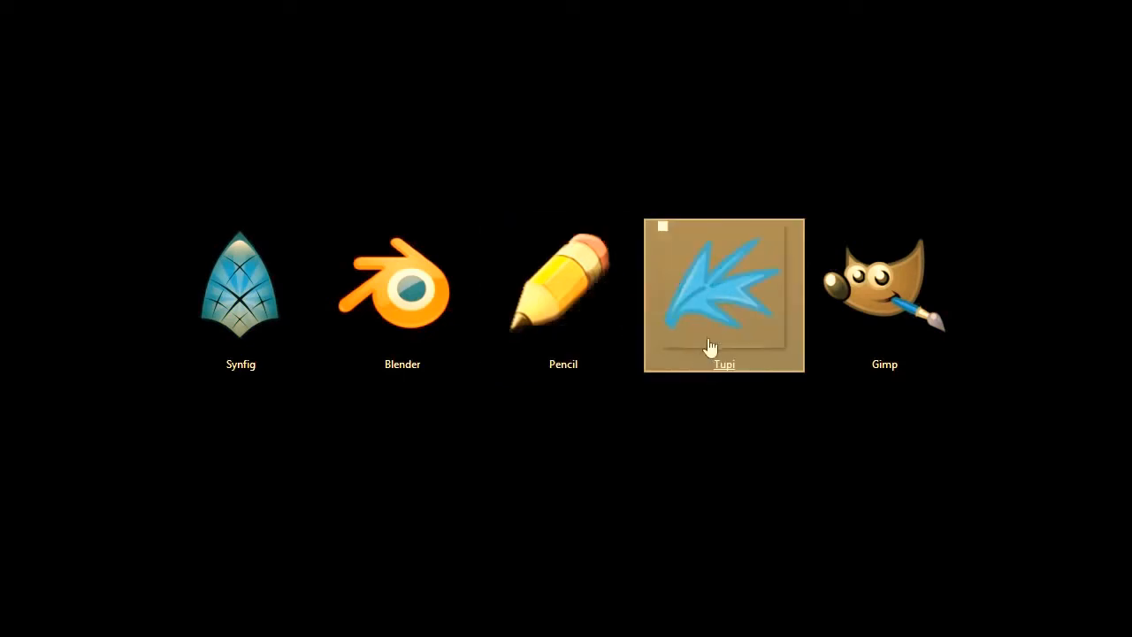
mouse_move(736, 424)
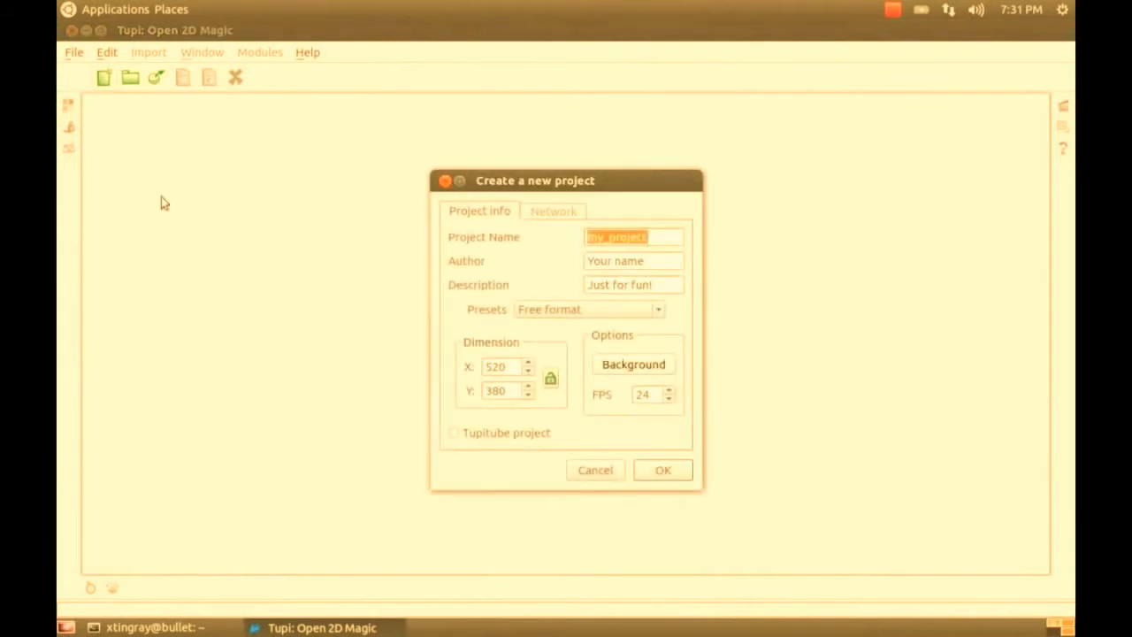
Step: Create my_project and import landscape.svg into it
left_click(662, 470)
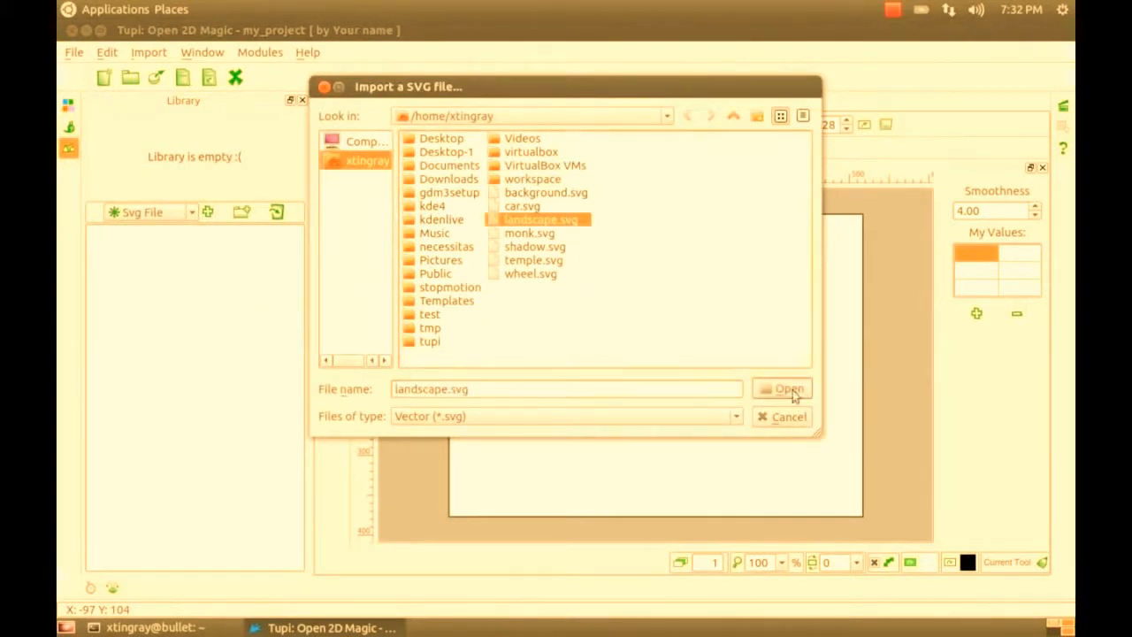
left_click(785, 389)
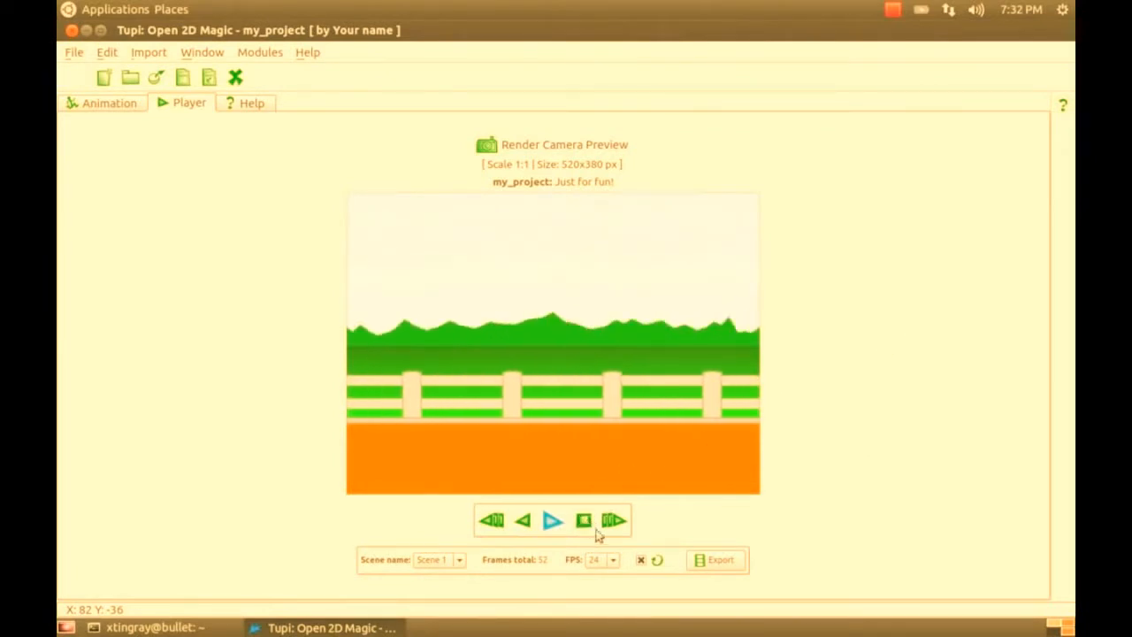
Step: Play the landscape scene preview and stop it again
left_click(100, 102)
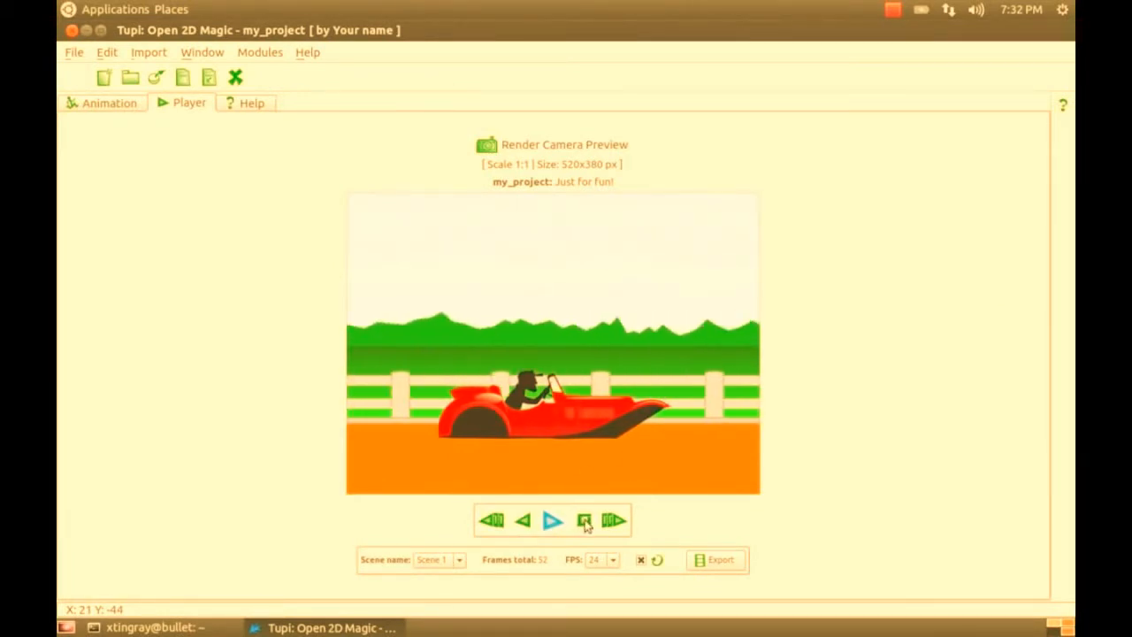
left_click(108, 103)
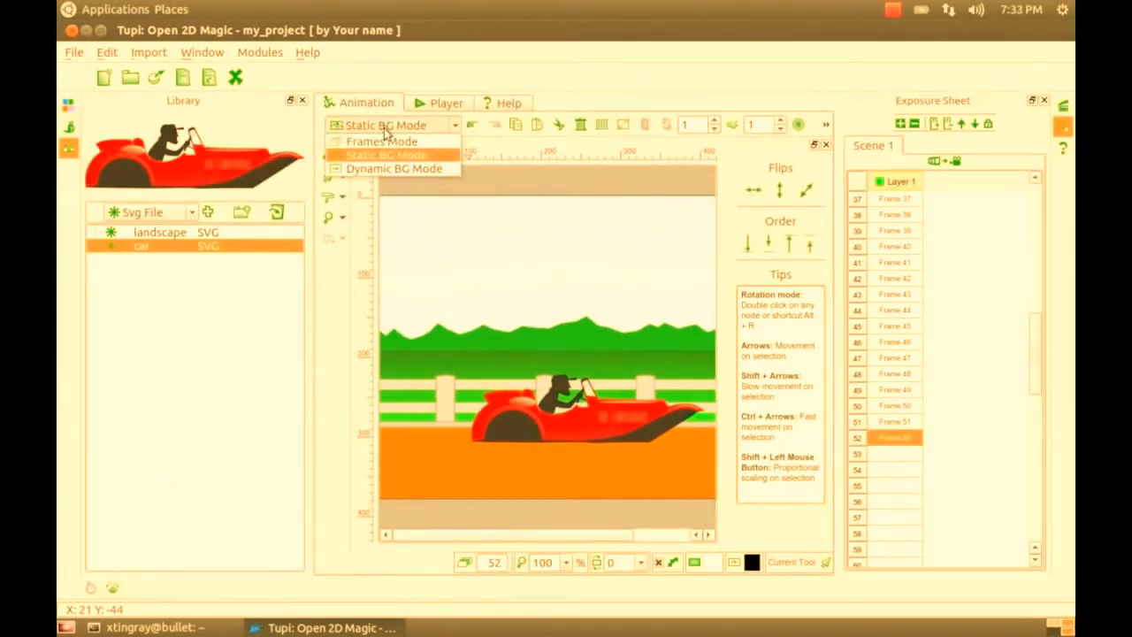
Step: Define and apply a rotation tween on the red car, then play its animation preview
left_click(381, 142)
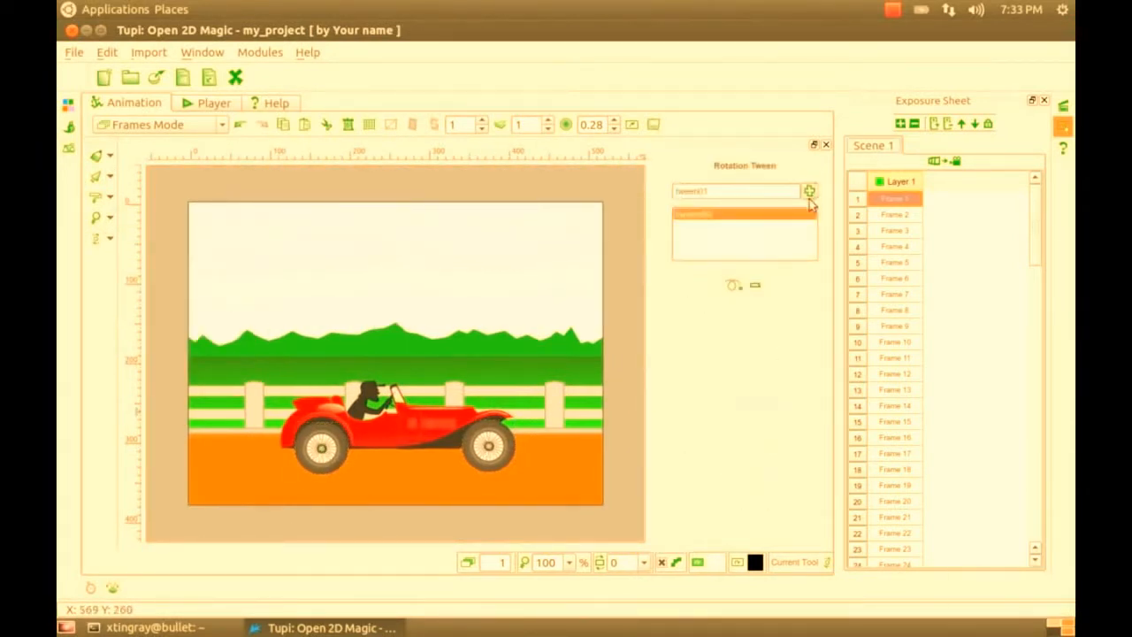
left_click(806, 191)
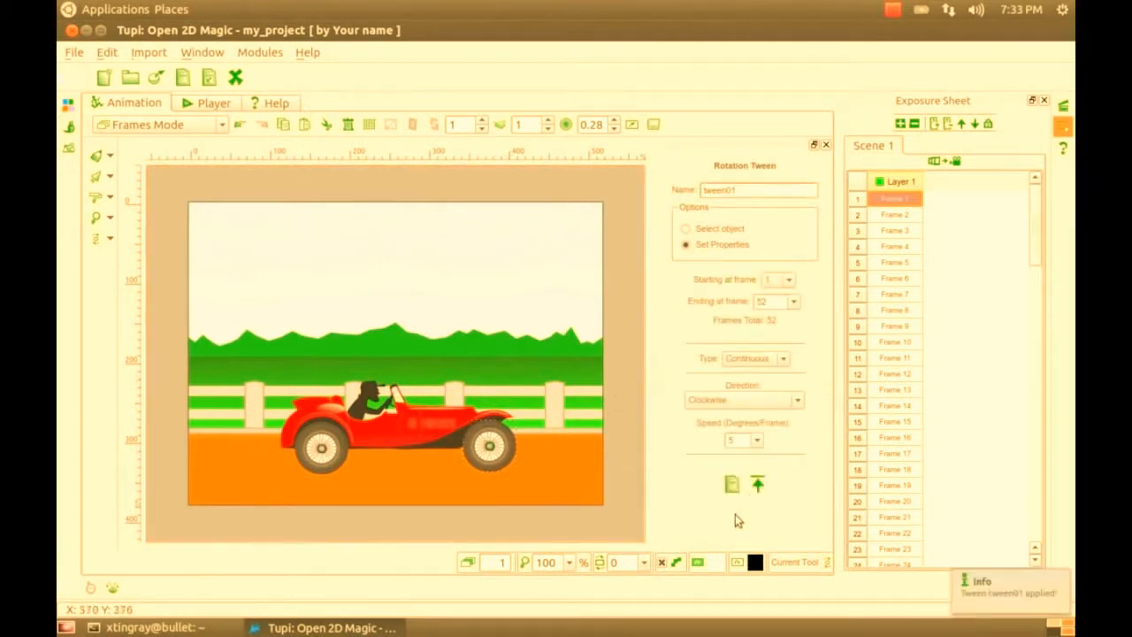
left_click(180, 103)
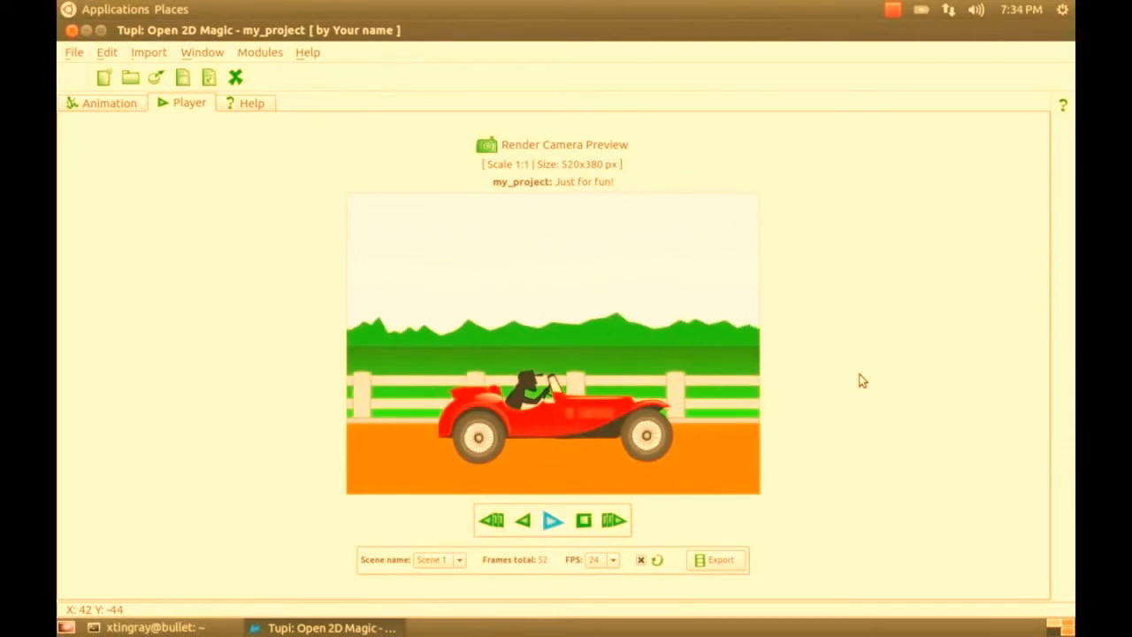
left_click(891, 10)
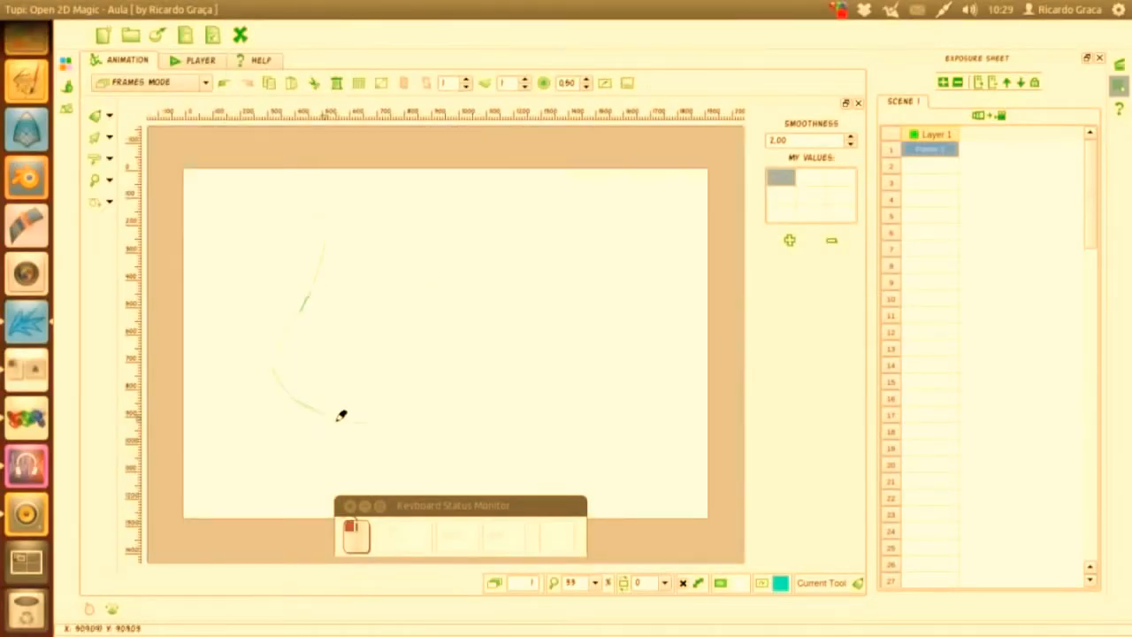
Step: Sketch the green head outline and orange eye, then pick a new stroke colour from the palette
left_click_drag(339, 415, 315, 269)
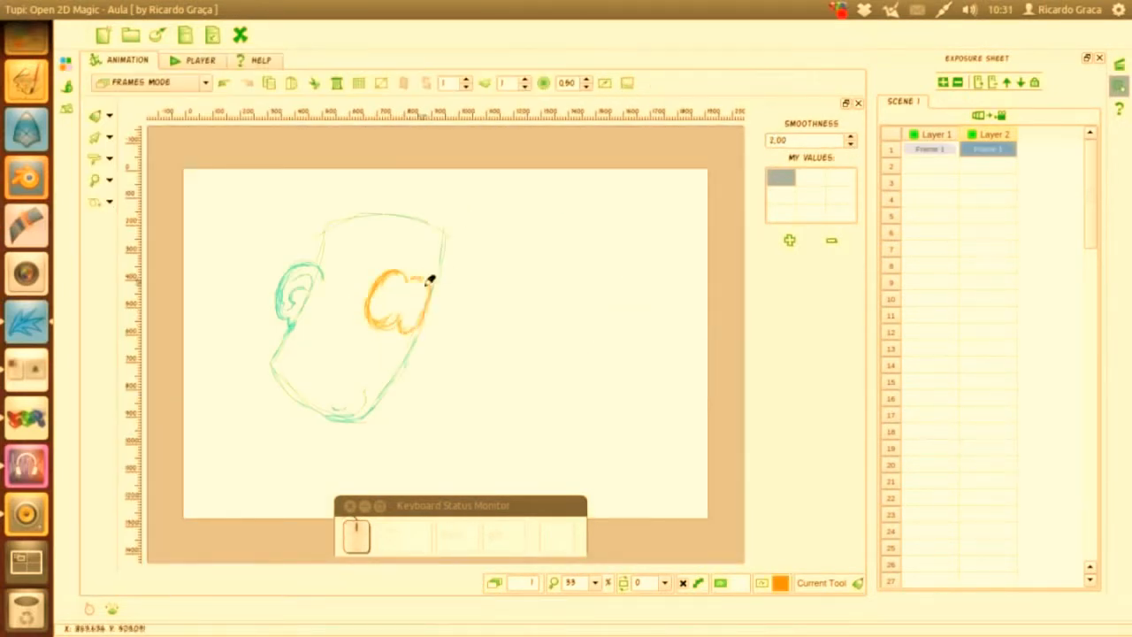
left_click_drag(424, 283, 416, 322)
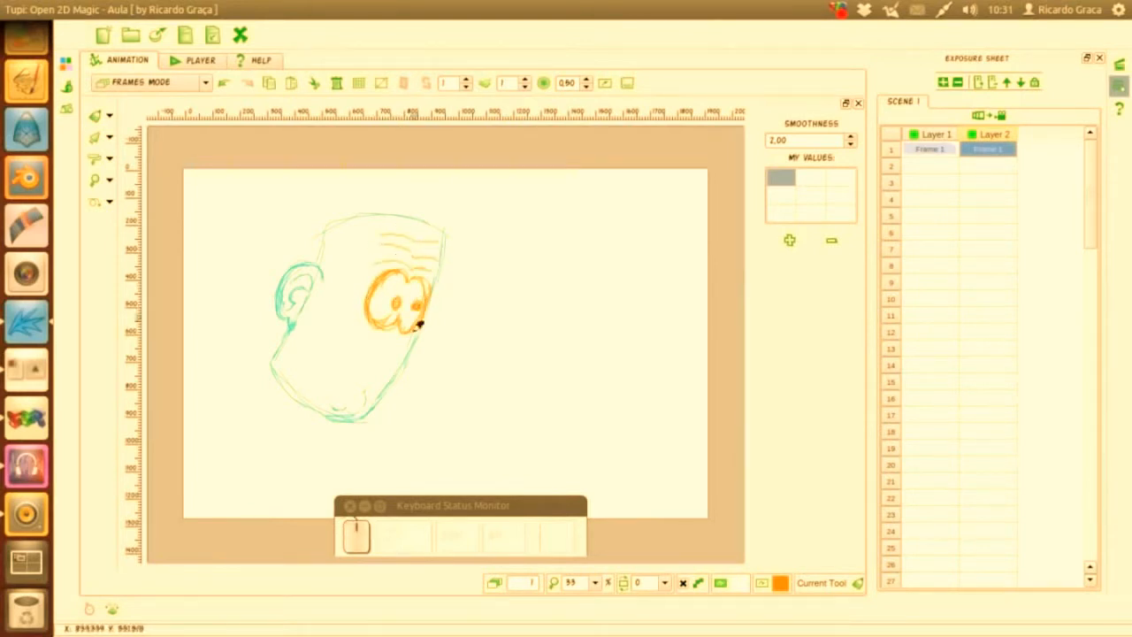
left_click(67, 67)
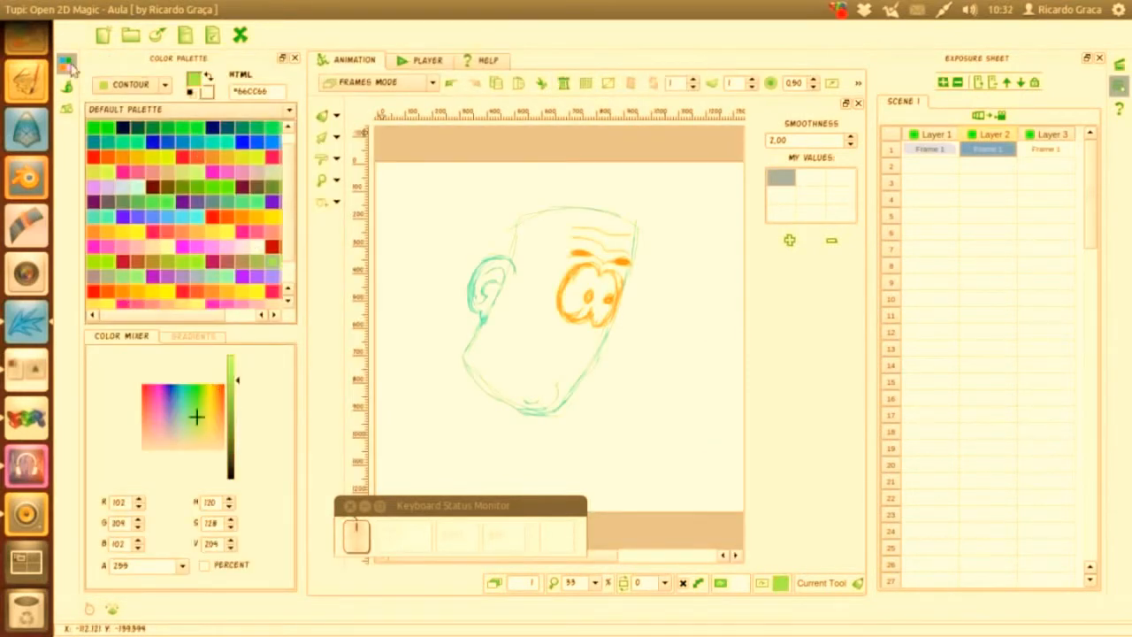
left_click(294, 56)
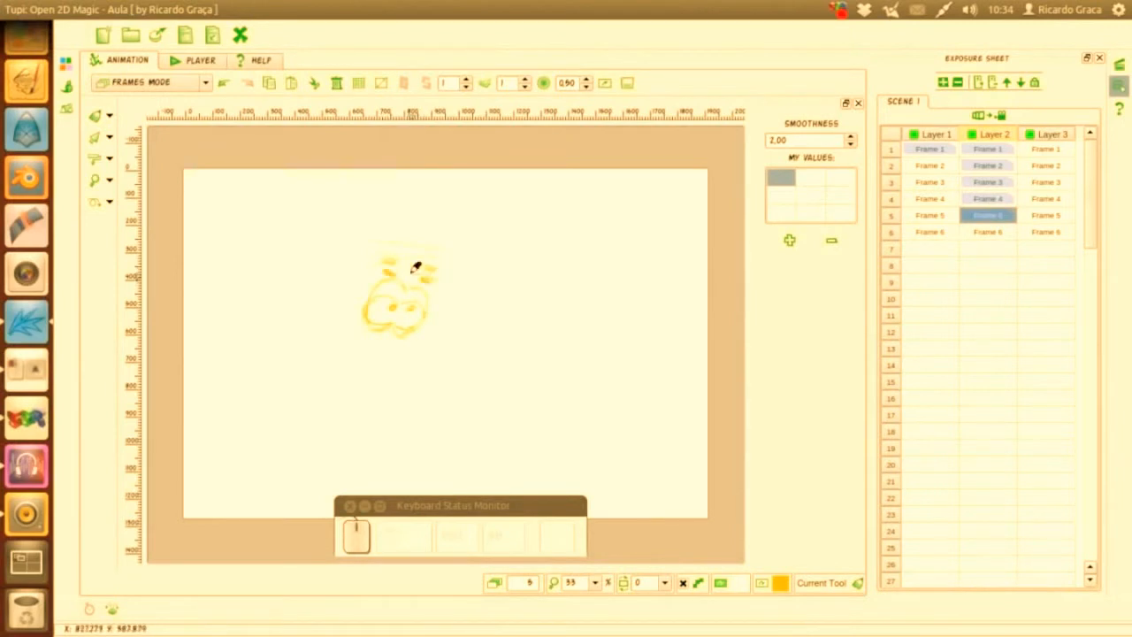
Step: Undo two stray strokes, lock a frame in the exposure sheet and extend the layers to 10 frames
key("ctrl+z")
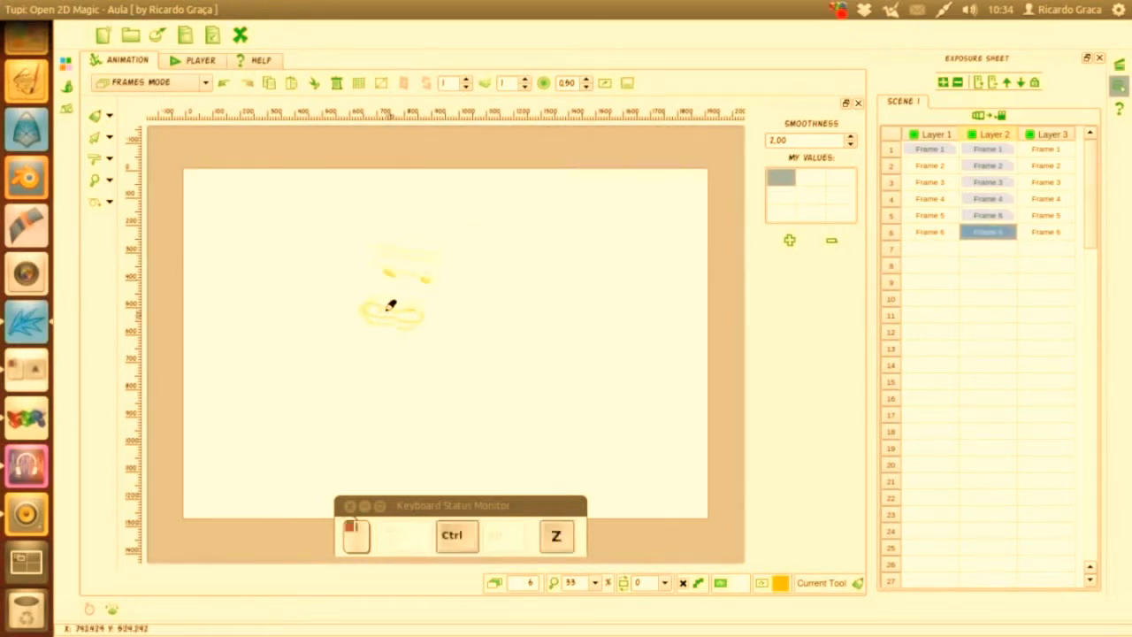
key("ctrl+z")
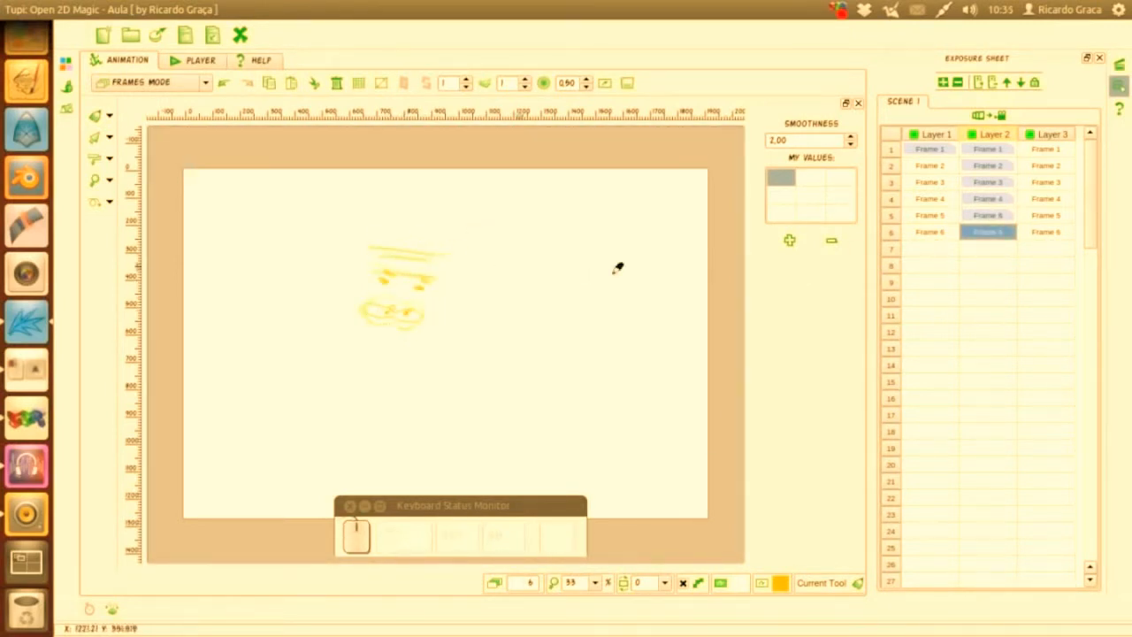
left_click(987, 248)
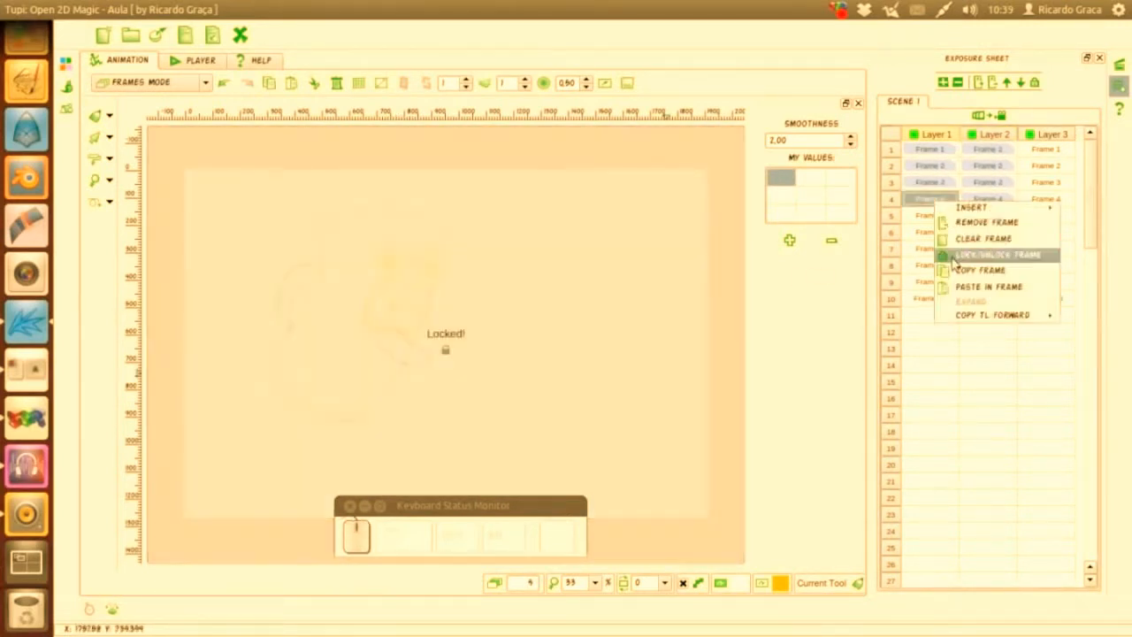
left_click(997, 255)
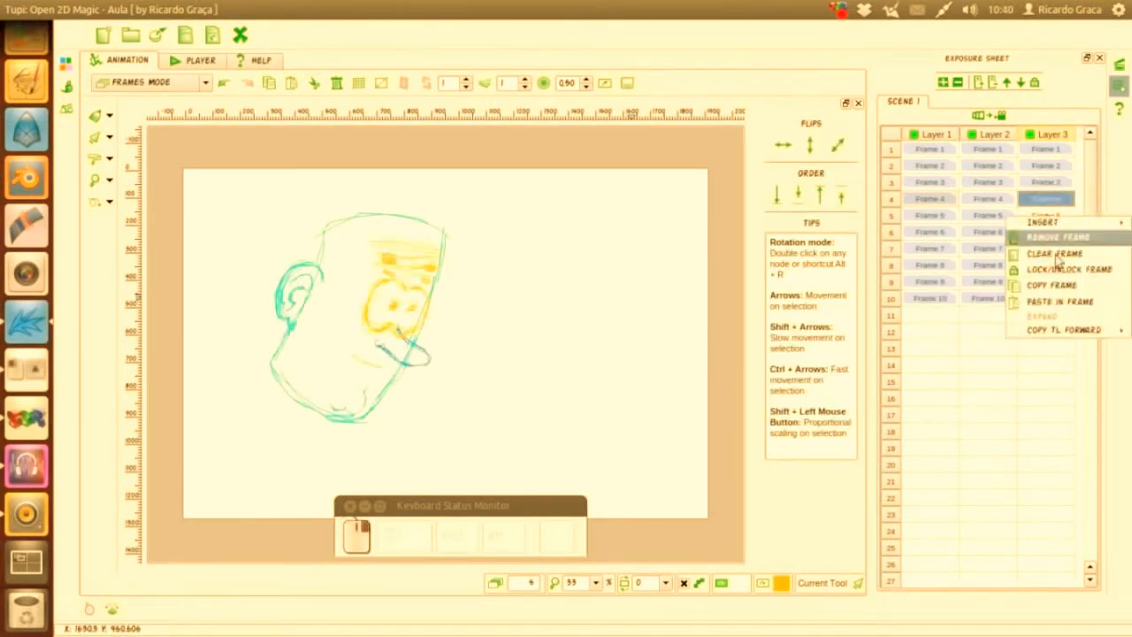
left_click(1057, 237)
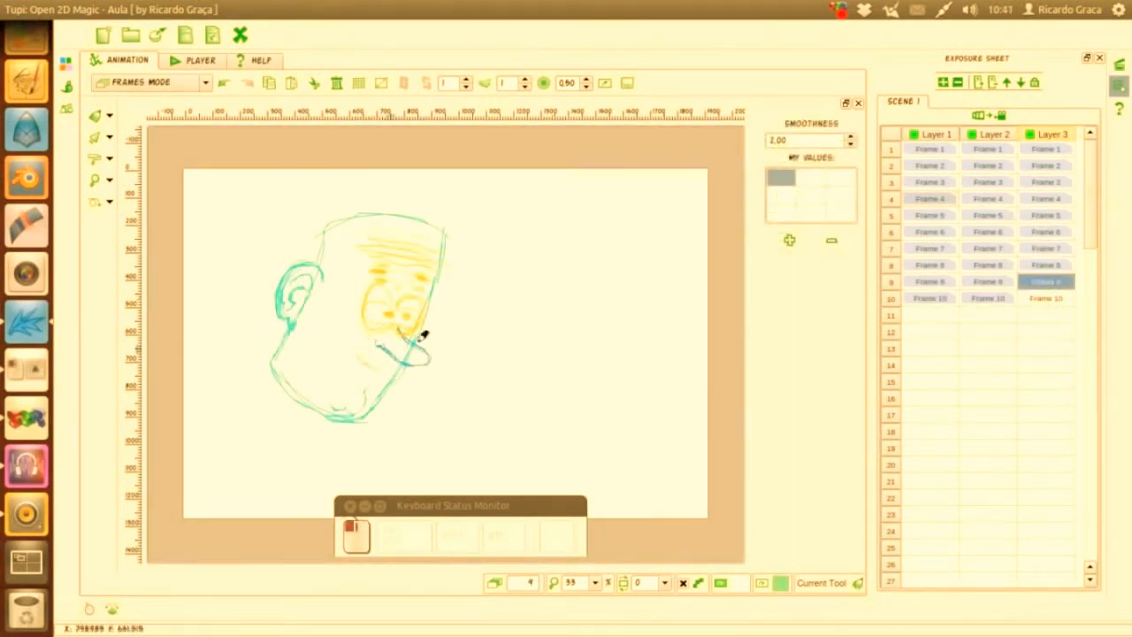
left_click(173, 60)
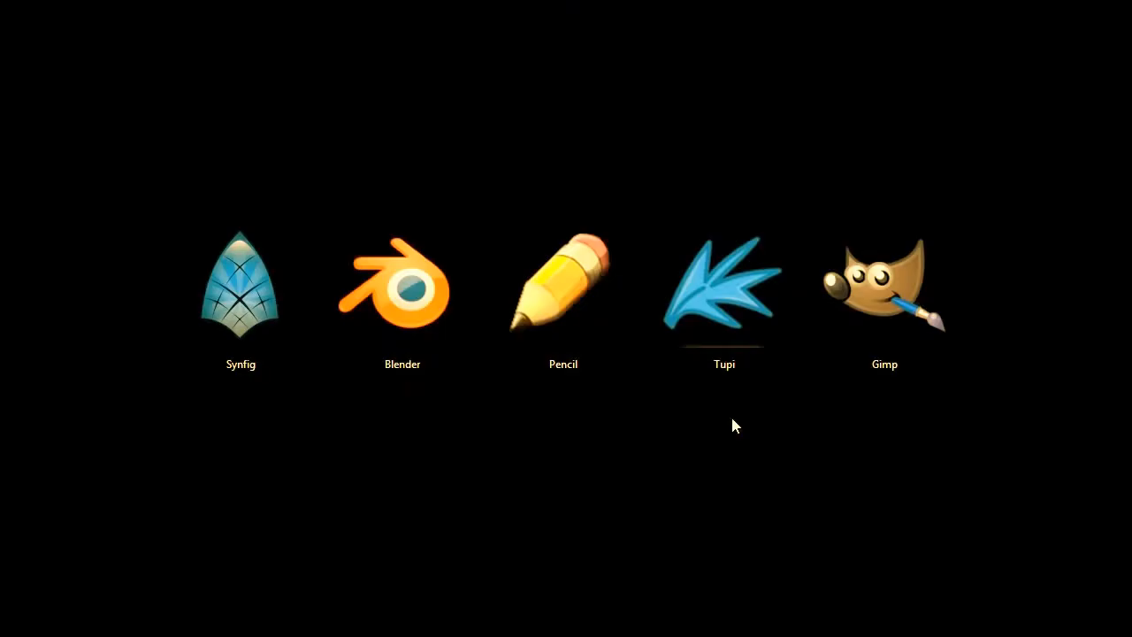
mouse_move(856, 442)
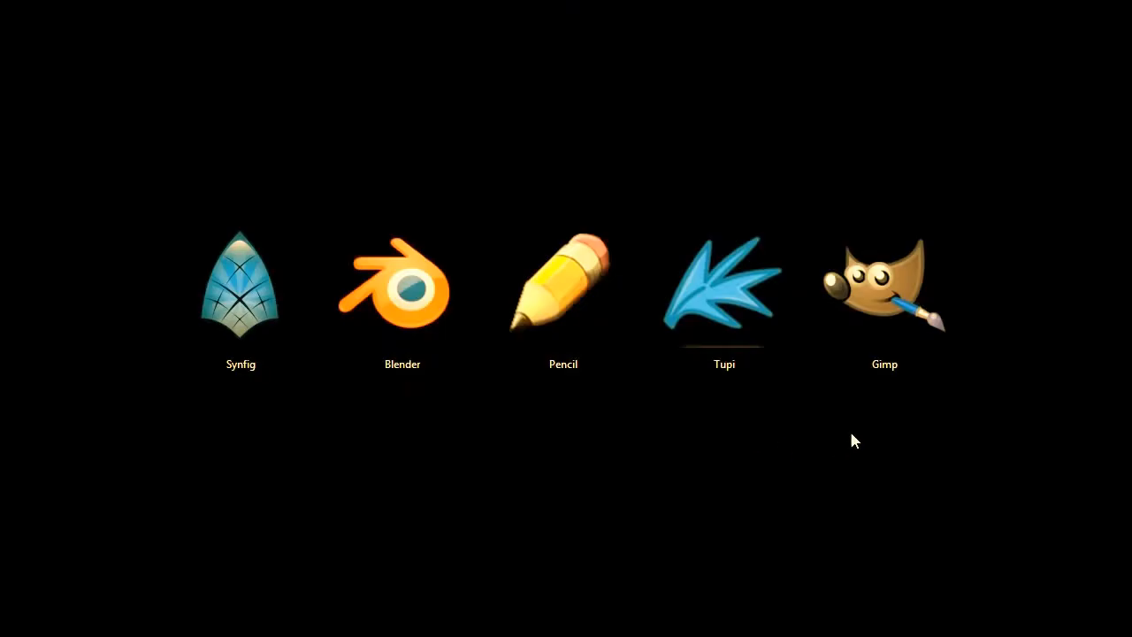
mouse_move(863, 444)
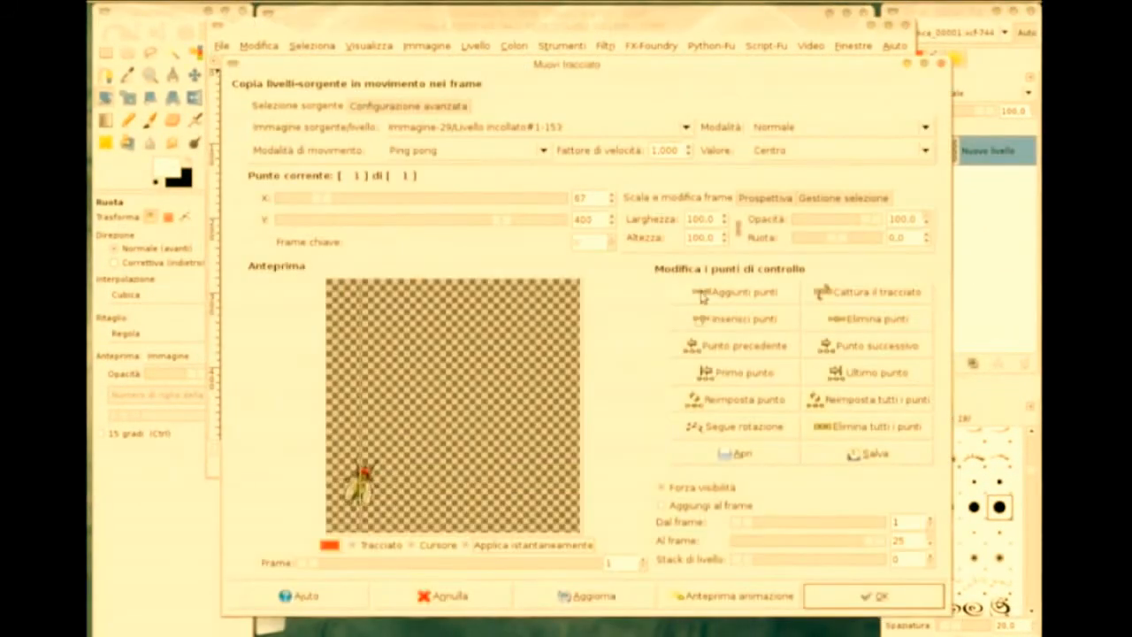
Step: Add control points to the fly's motion path, step between points and set its rotation
left_click(736, 292)
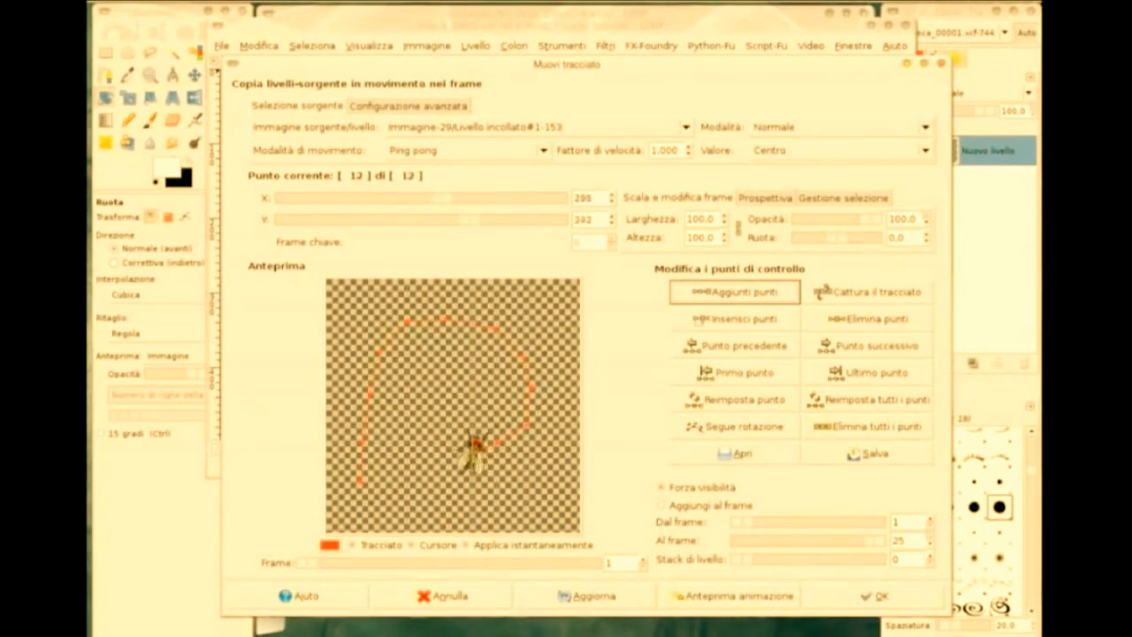
left_click(743, 372)
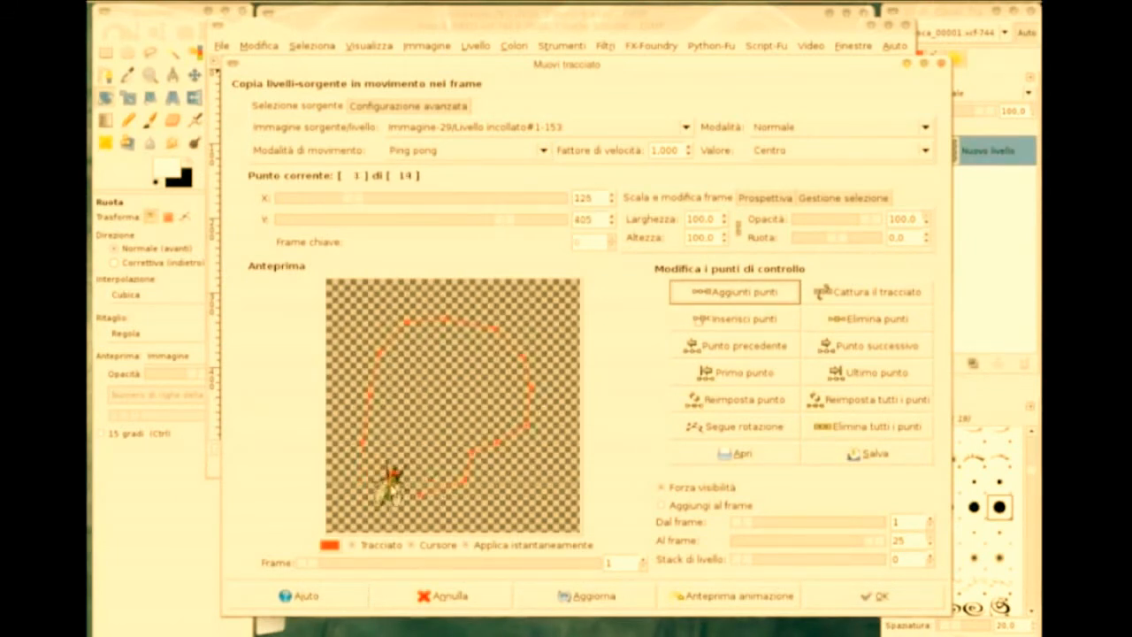
left_click(867, 345)
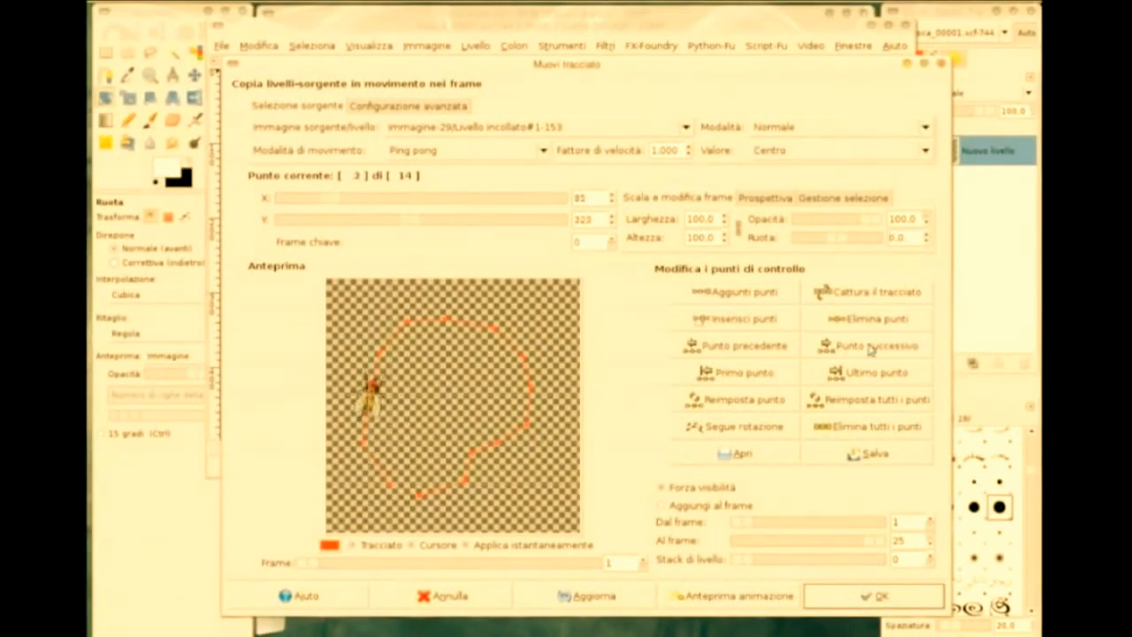
left_click(876, 344)
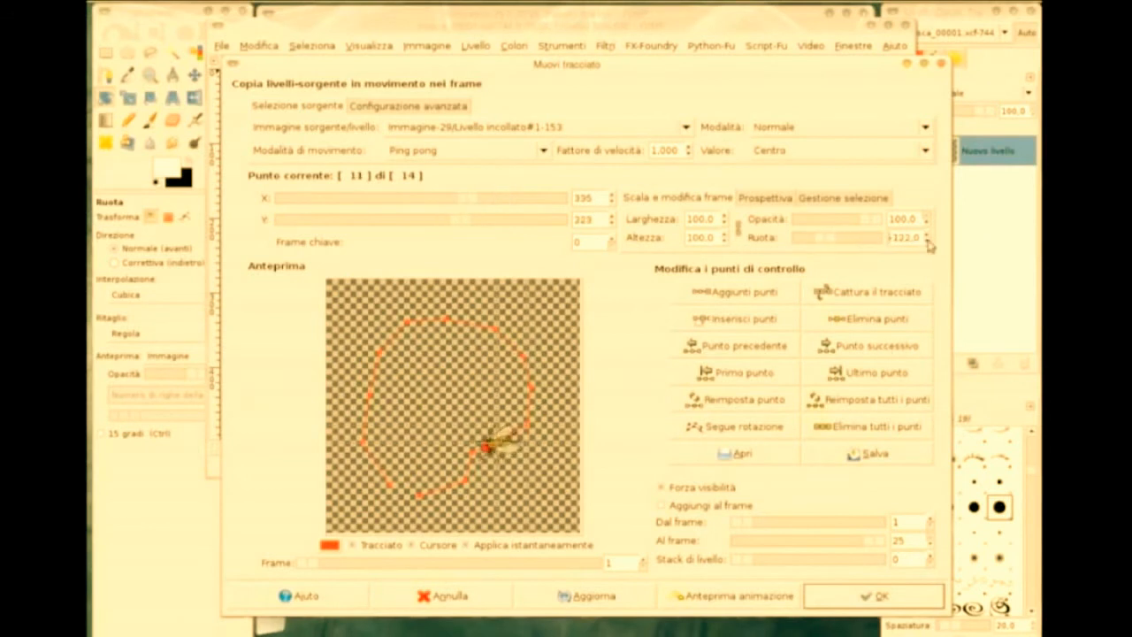
left_click(742, 372)
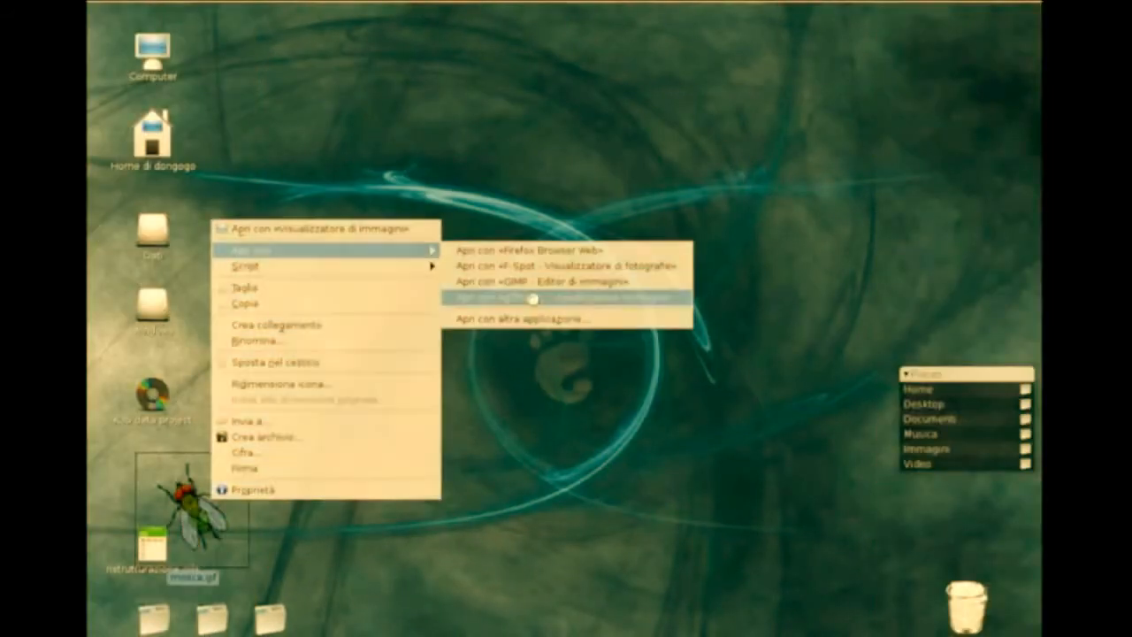
Step: Open mosca.gif from the desktop in the image viewer
left_click(566, 299)
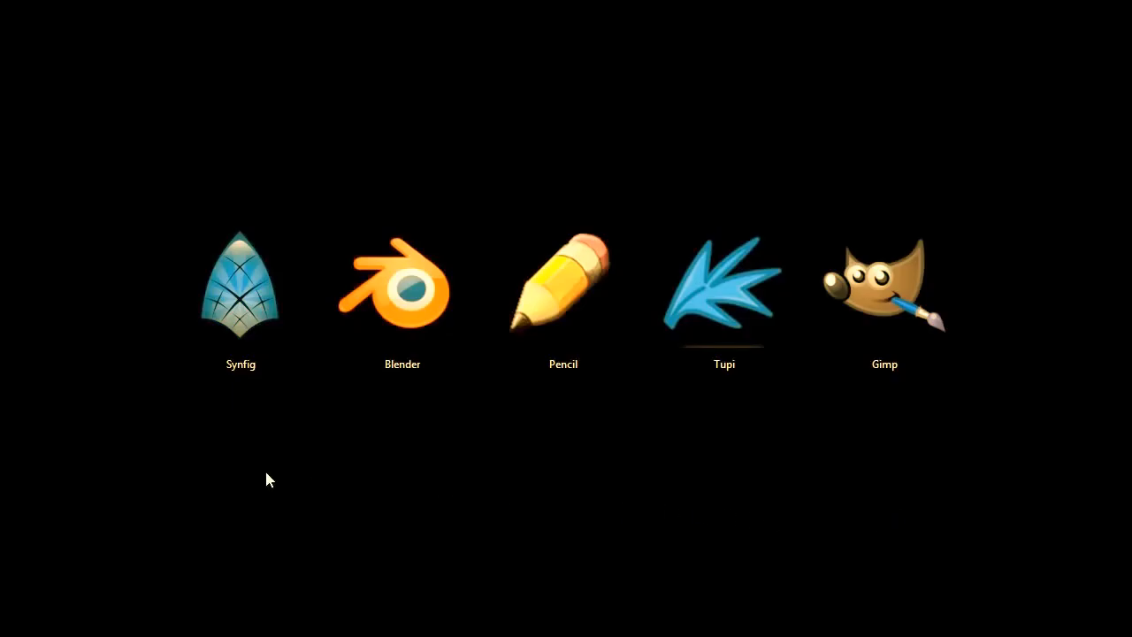
mouse_move(226, 467)
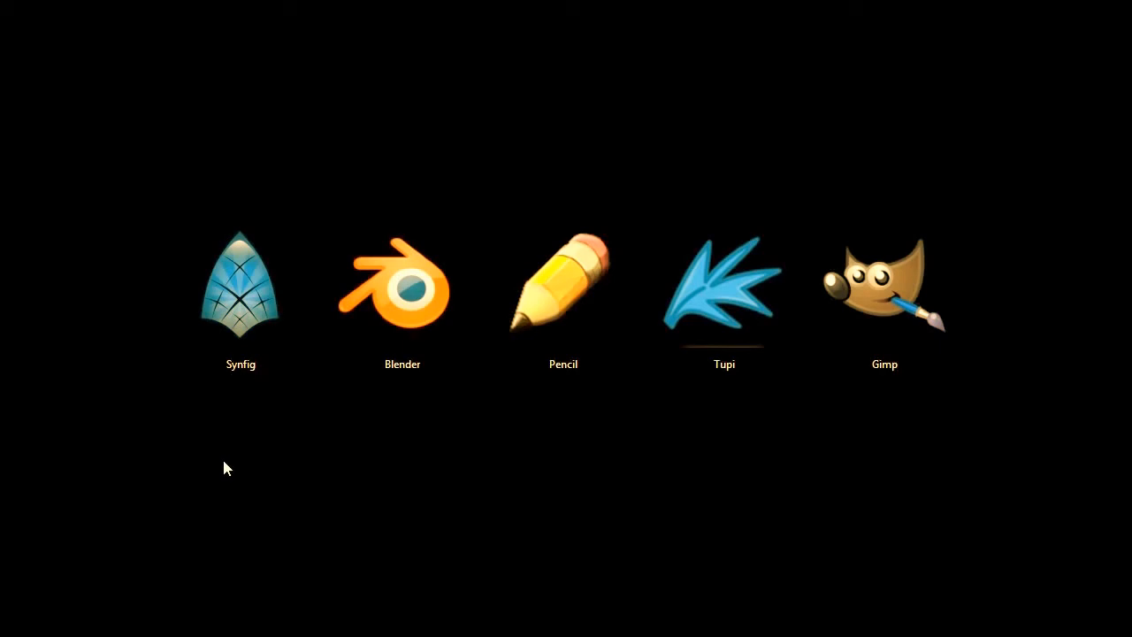
mouse_move(228, 424)
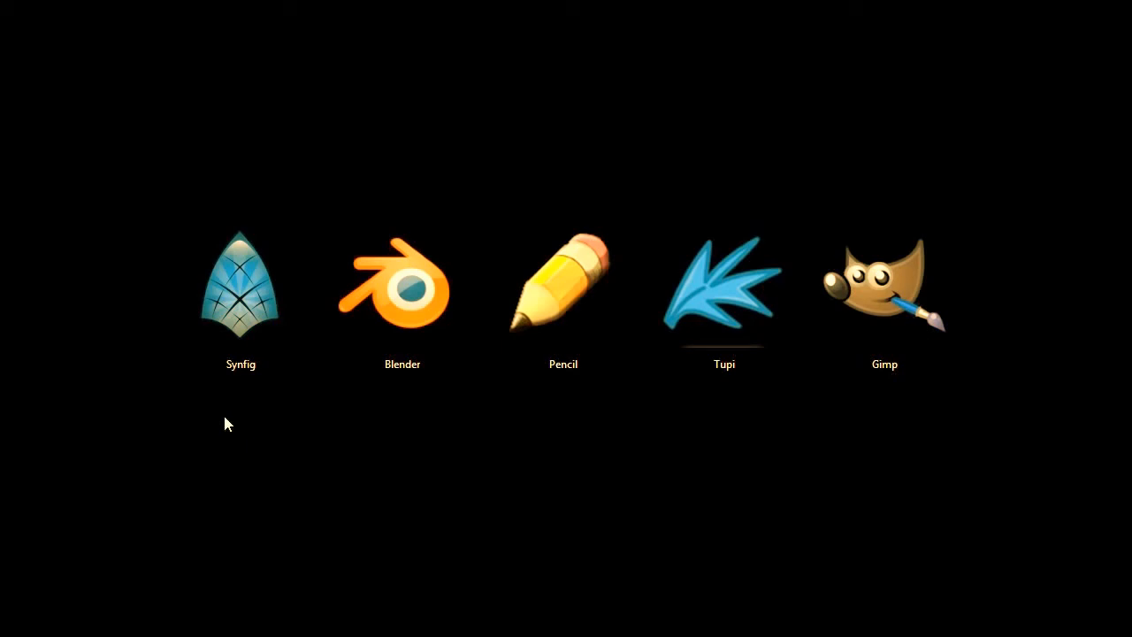
mouse_move(359, 425)
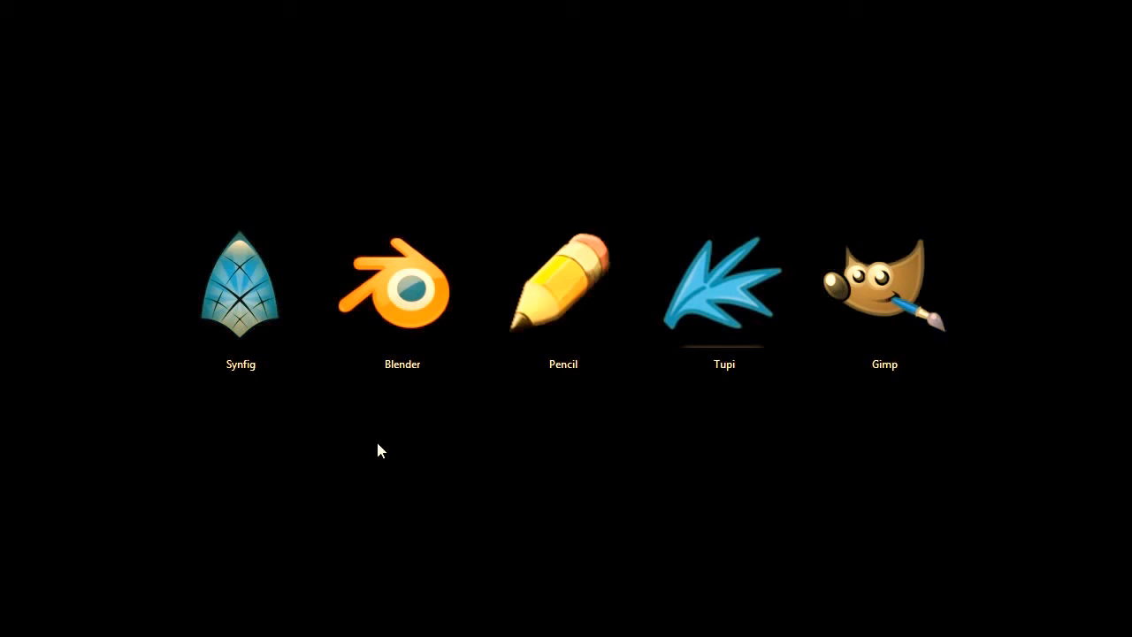
mouse_move(368, 441)
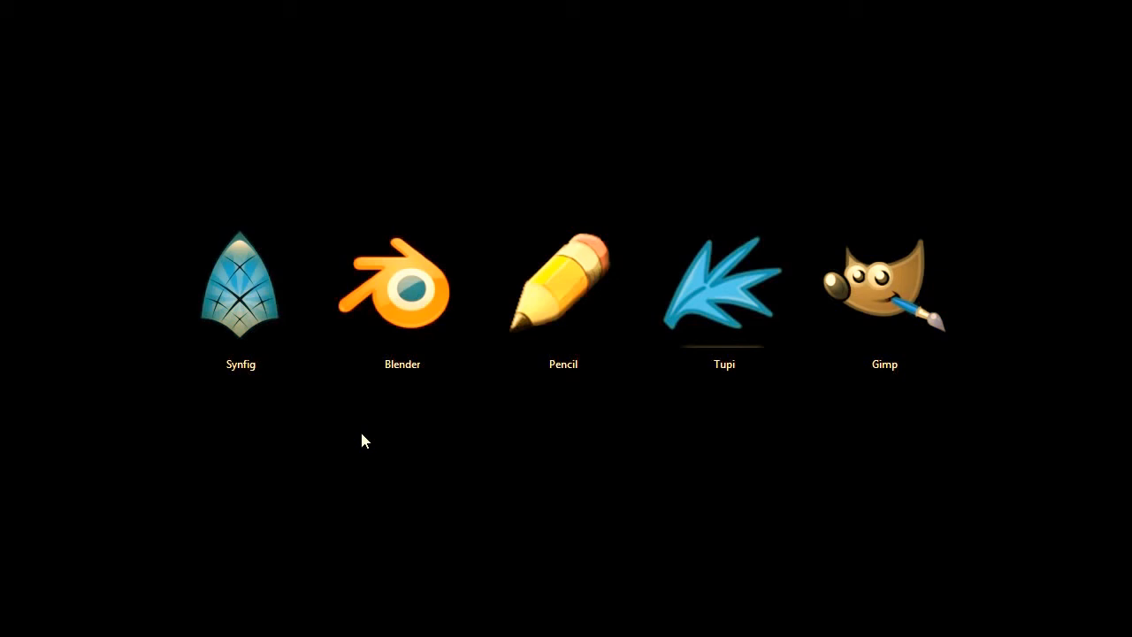
Step: Choose the Blender icon among the five programs on the title slide
left_click(402, 292)
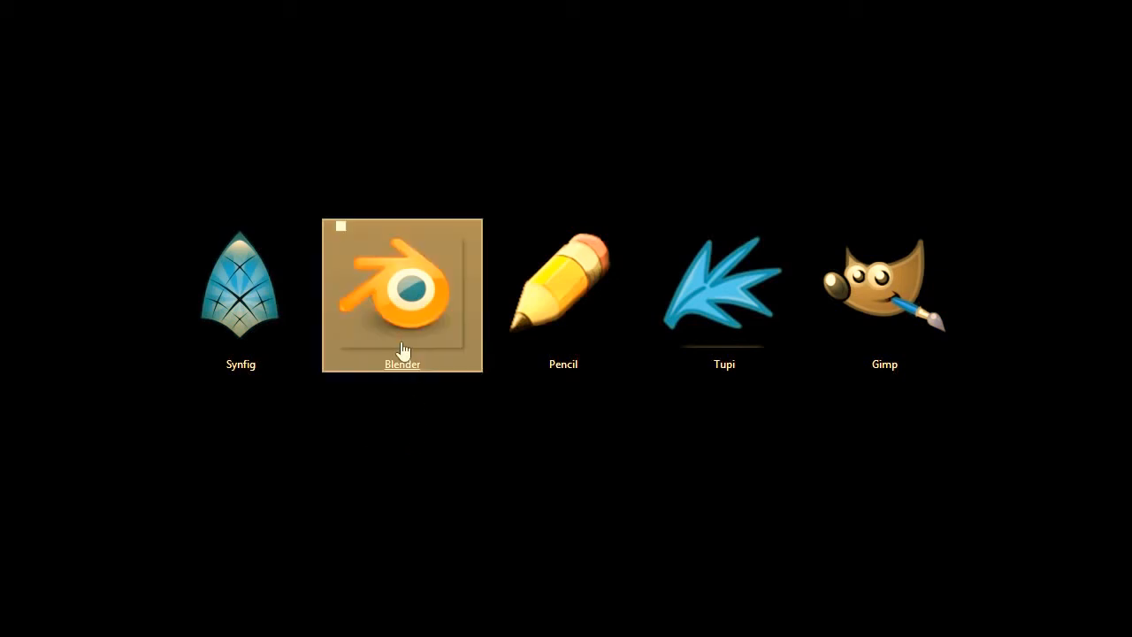